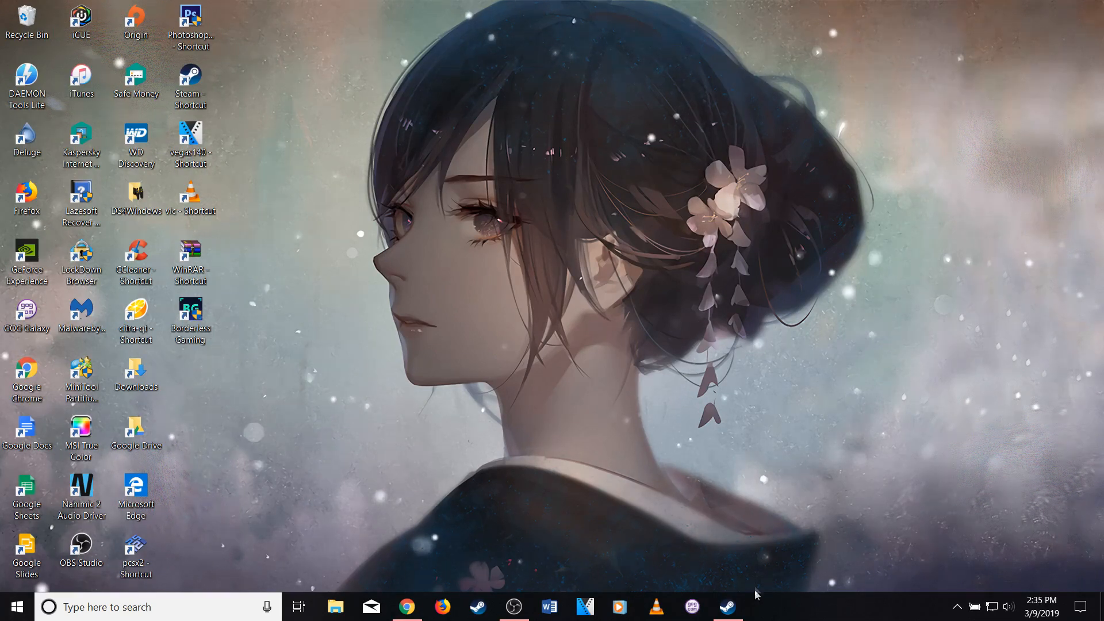
# - Start Prototype 2 from the Steam library as a first test
pyautogui.click(727, 606)
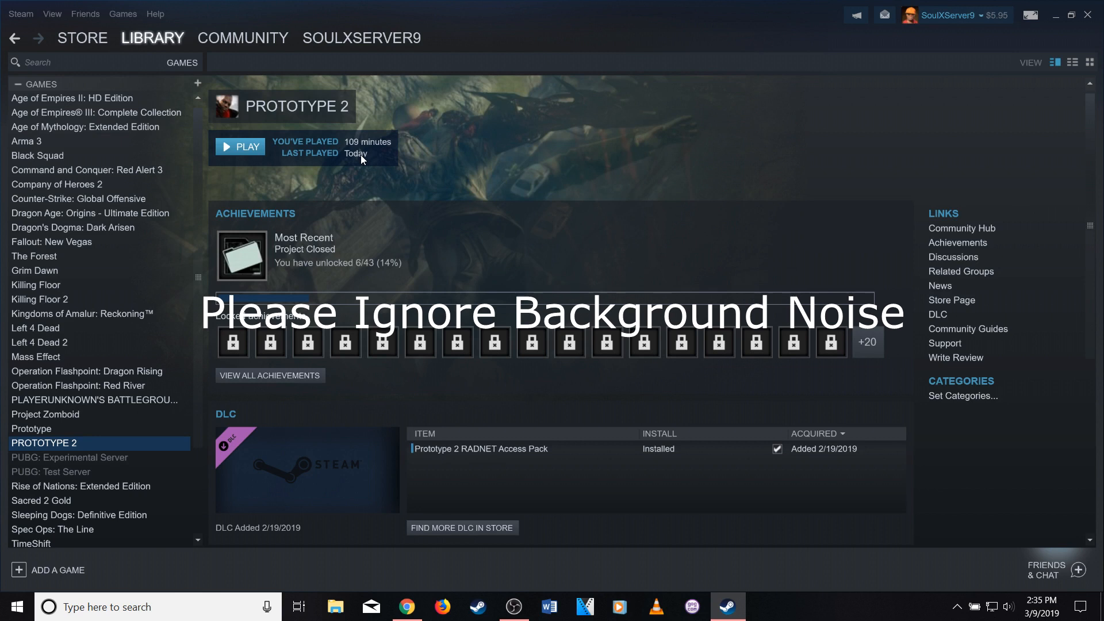
pyautogui.moveTo(246, 146)
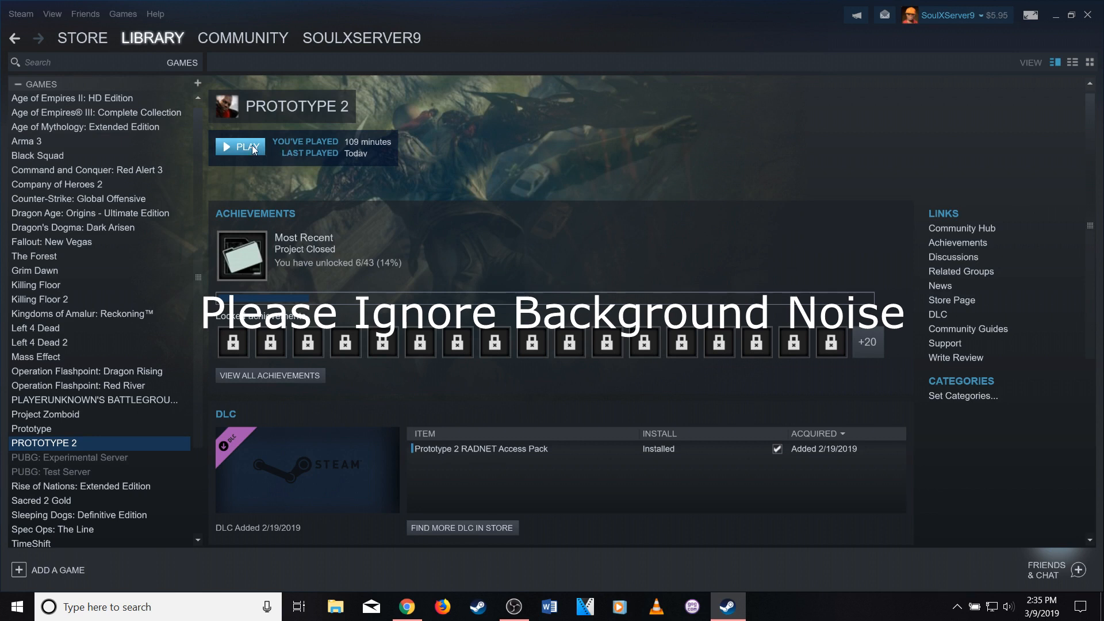
pyautogui.moveTo(250, 149)
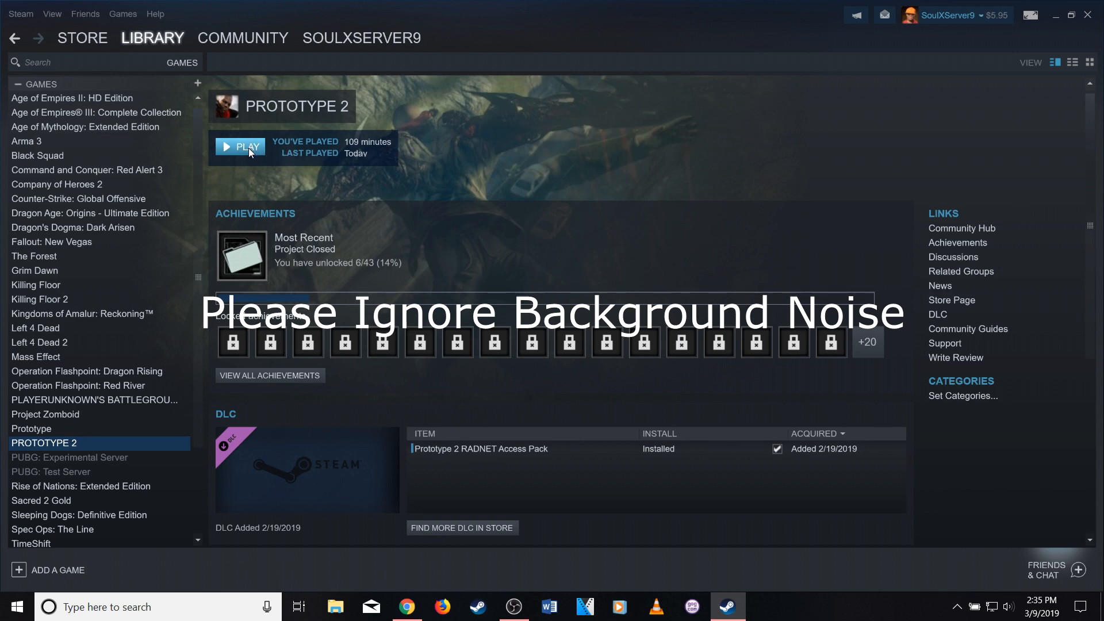
pyautogui.click(246, 146)
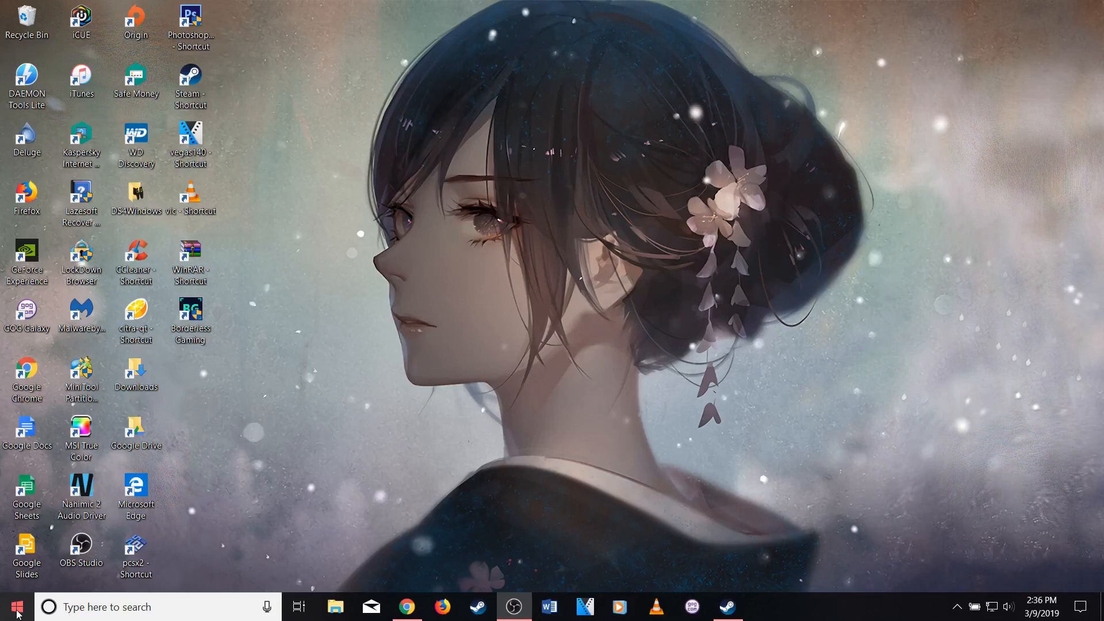
# - Launch Device Manager from the Start quick list and expand Human Interface Devices
pyautogui.rightClick(13, 605)
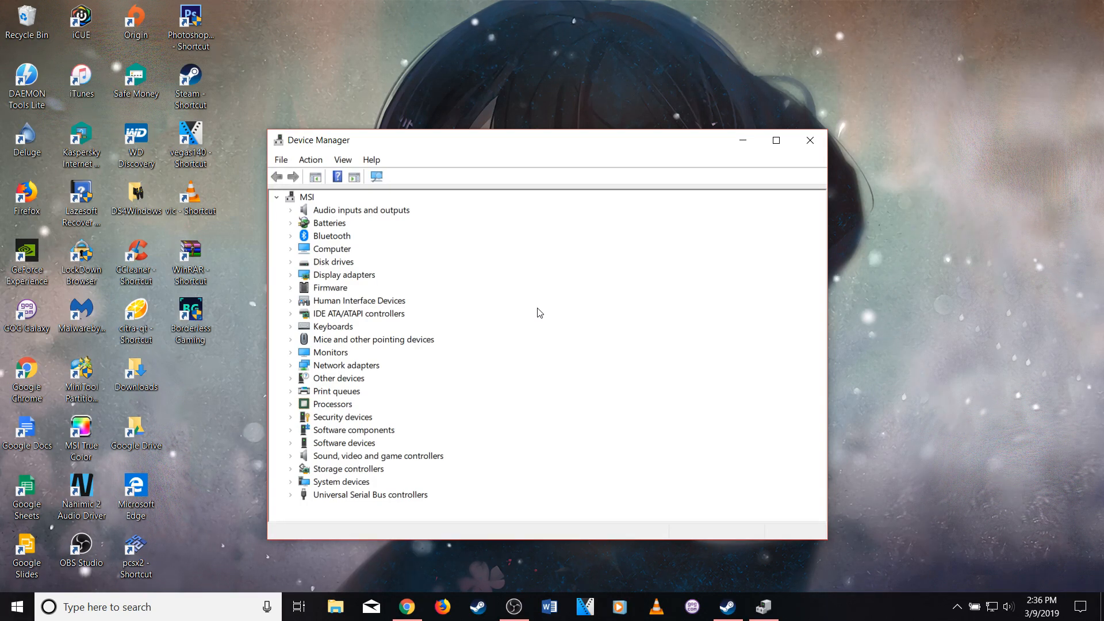
pyautogui.click(358, 300)
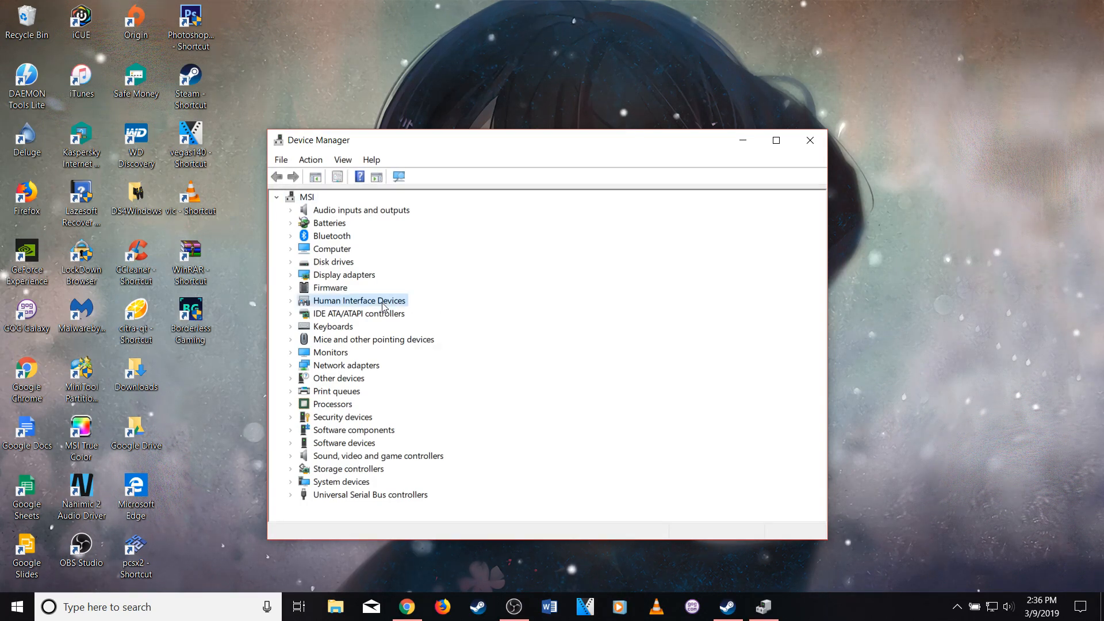
pyautogui.moveTo(294, 306)
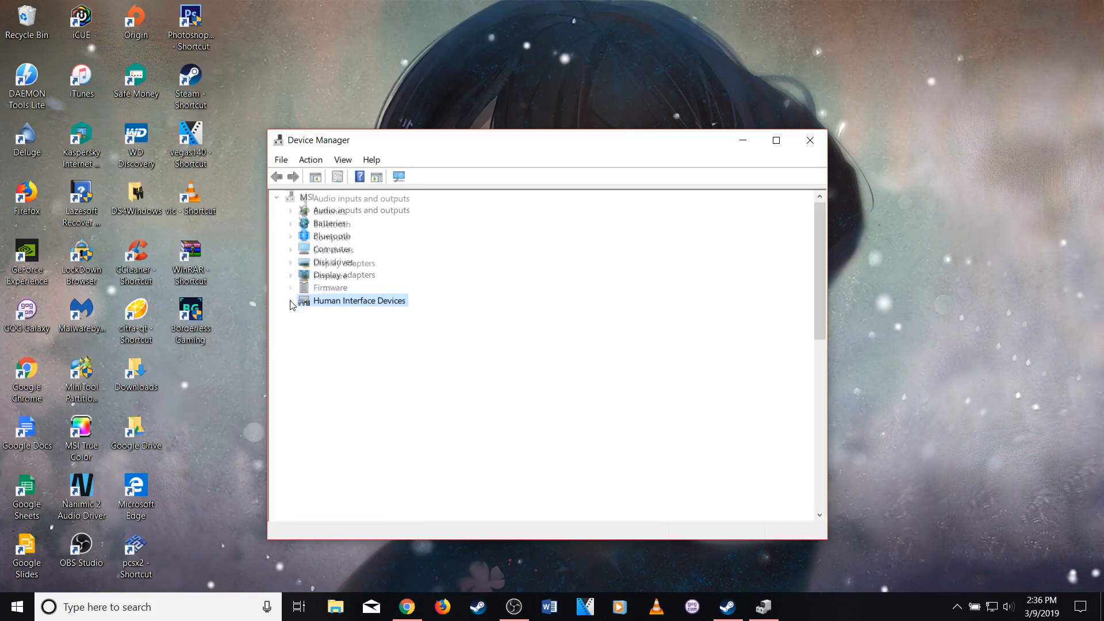
pyautogui.click(289, 300)
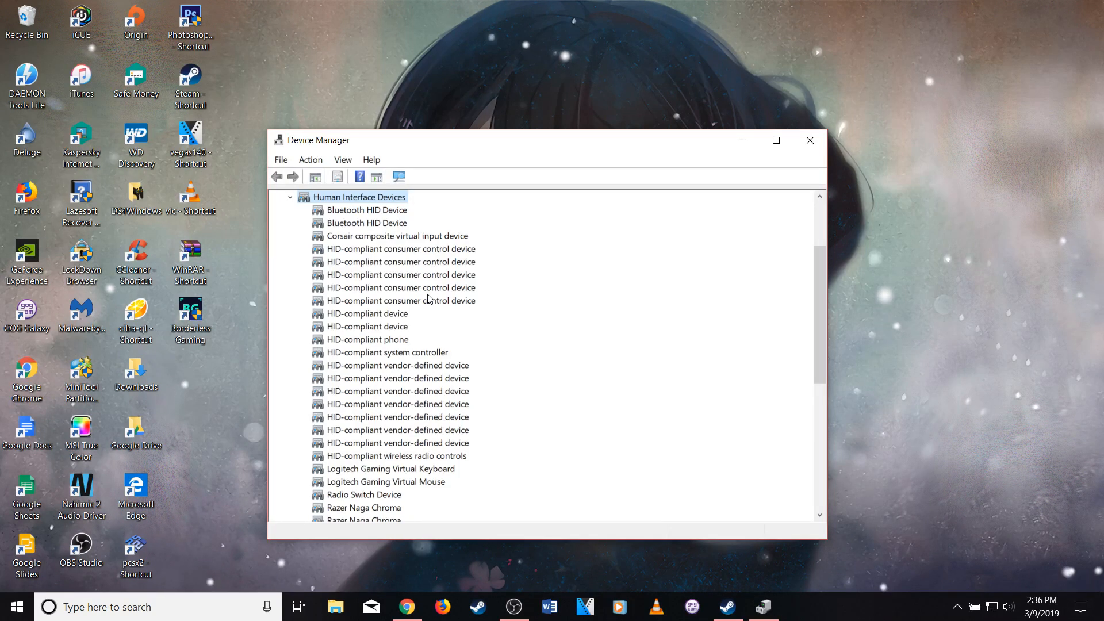
pyautogui.moveTo(432, 270)
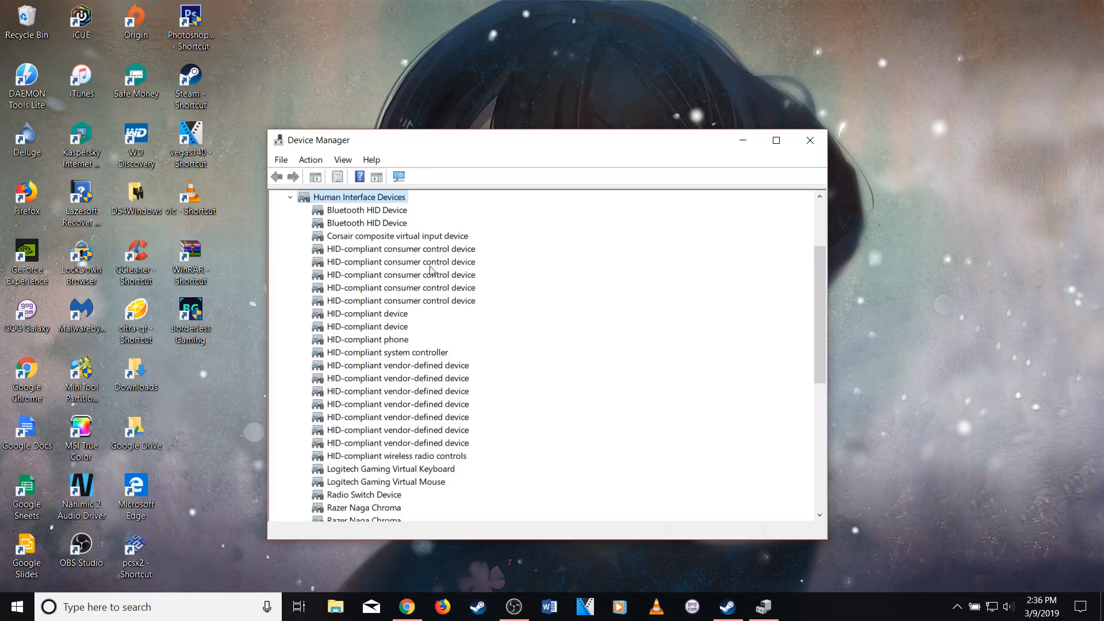
pyautogui.moveTo(432, 251)
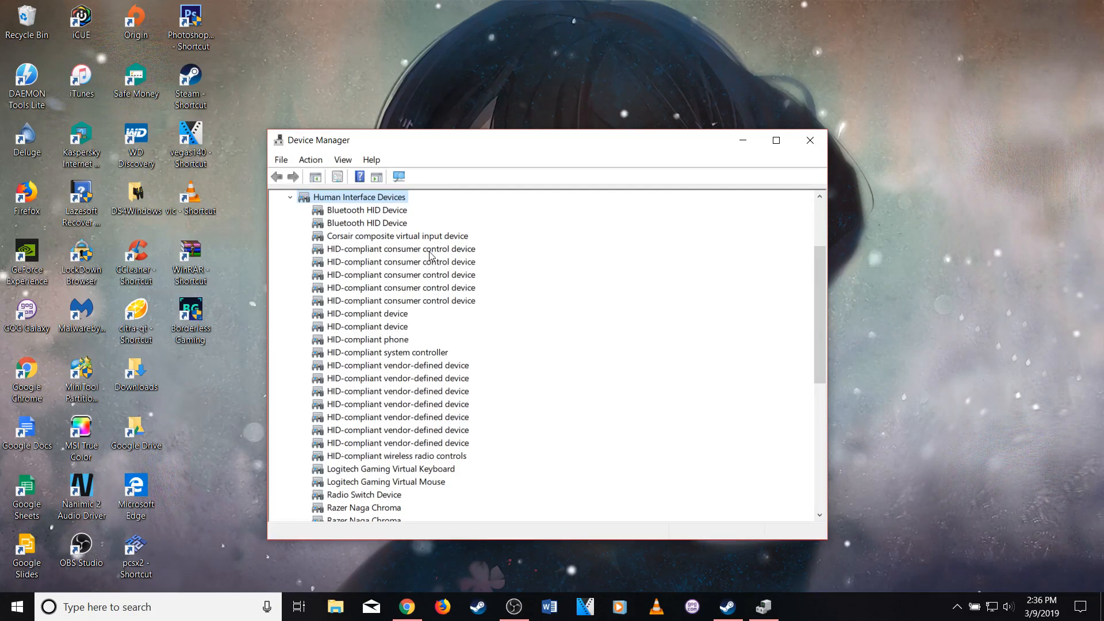
pyautogui.rightClick(400, 248)
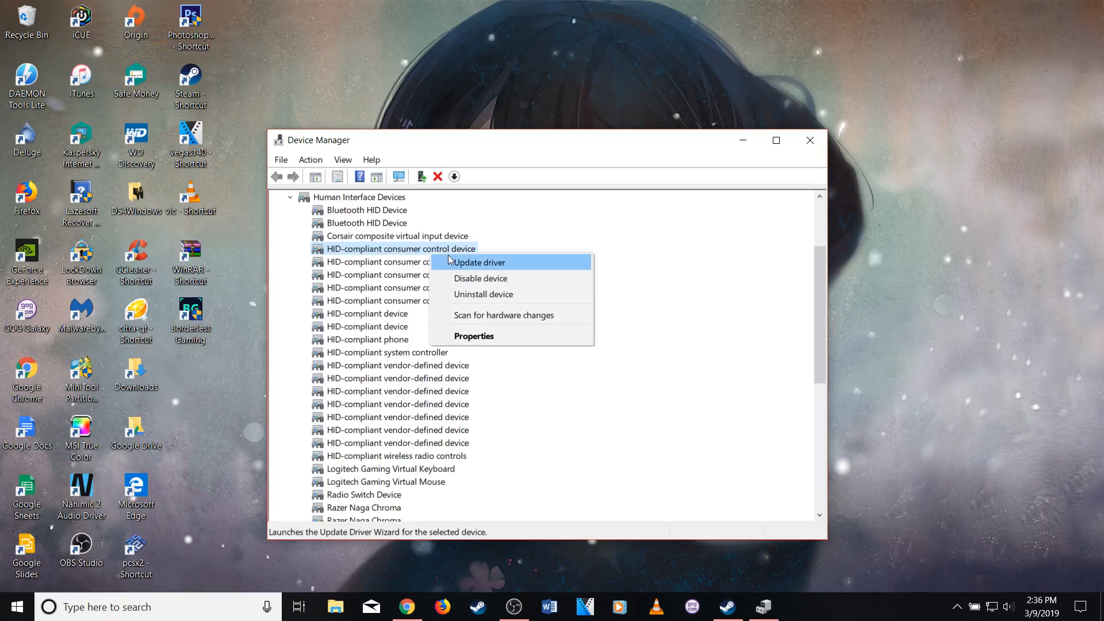
pyautogui.moveTo(479, 278)
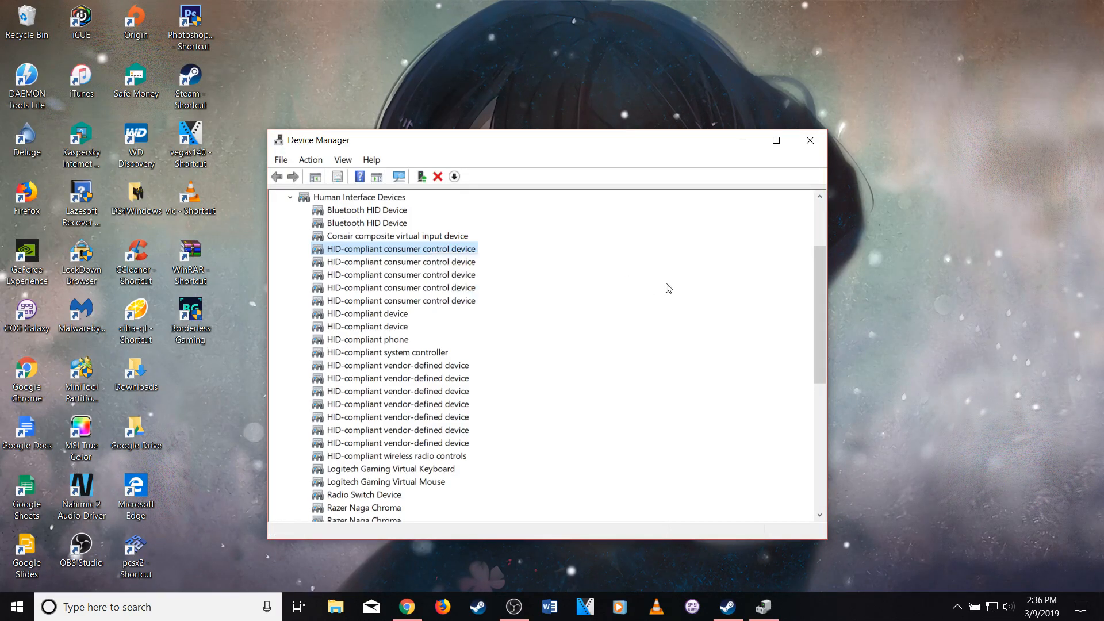
pyautogui.moveTo(468, 255)
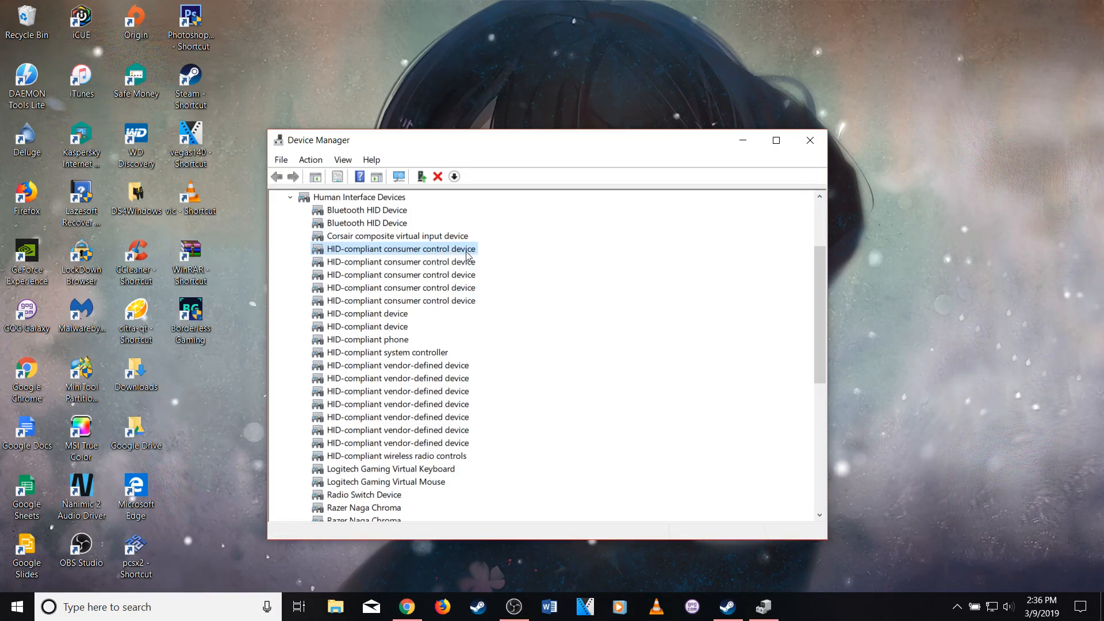
pyautogui.rightClick(399, 248)
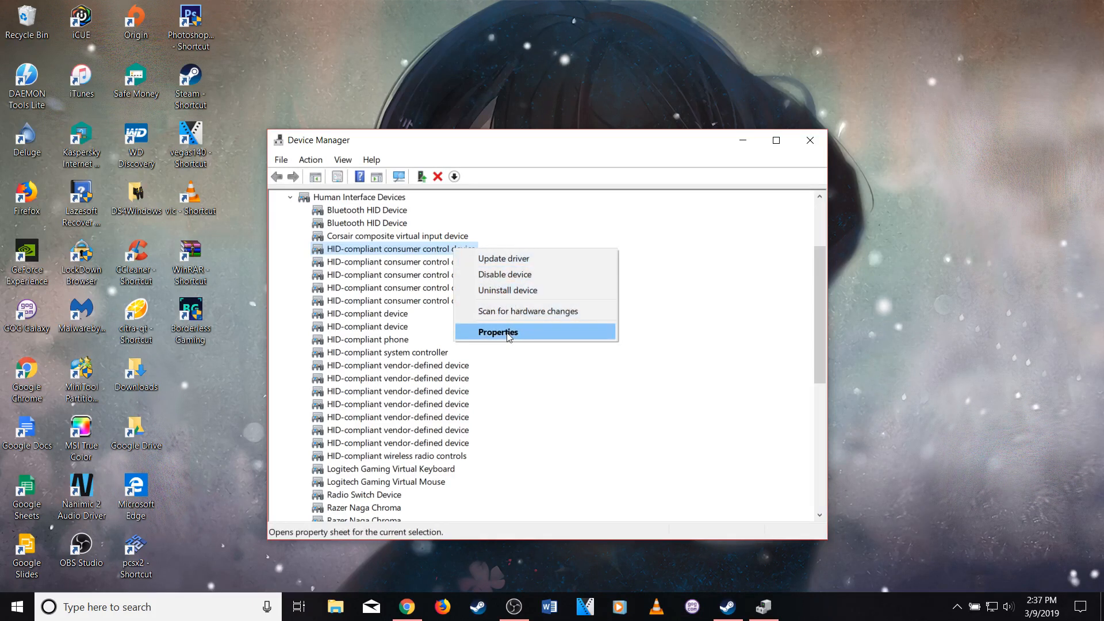
pyautogui.click(497, 331)
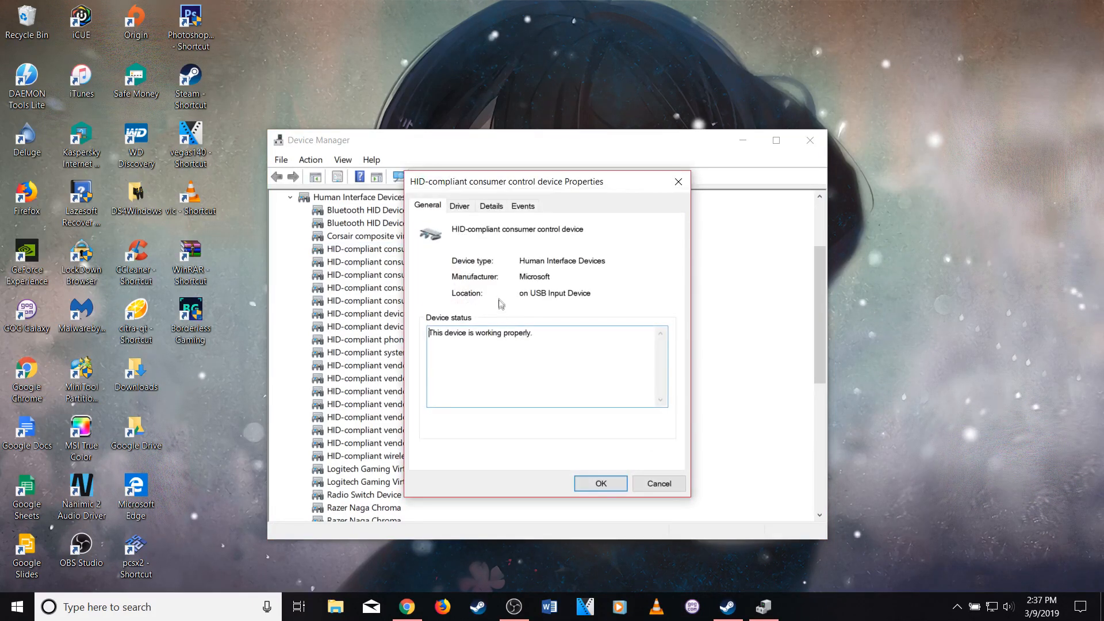
pyautogui.moveTo(554, 293)
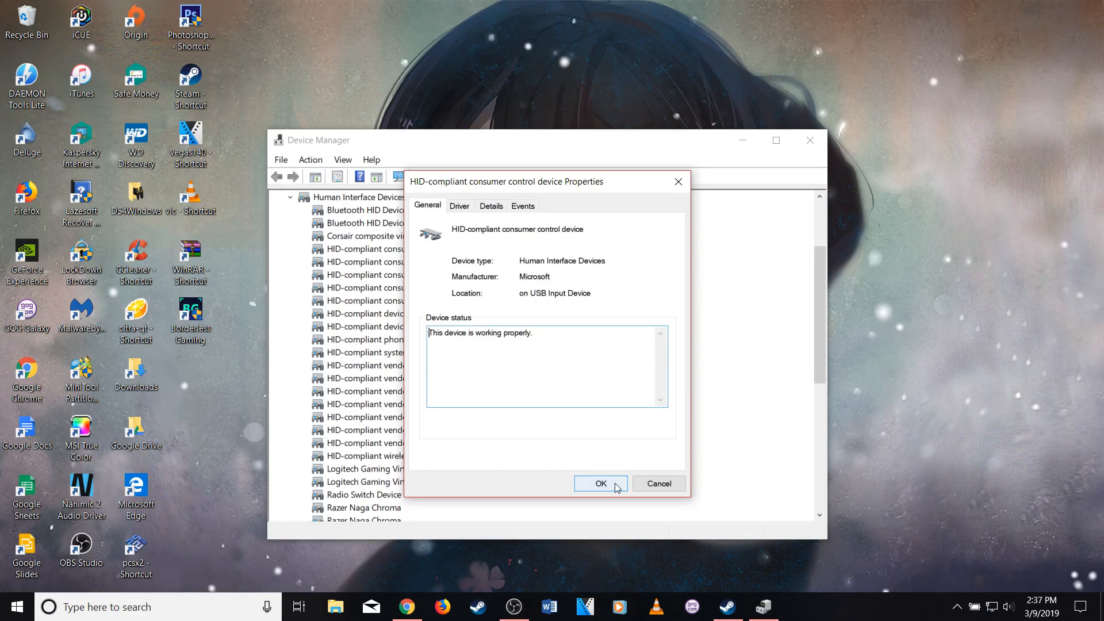
pyautogui.click(599, 484)
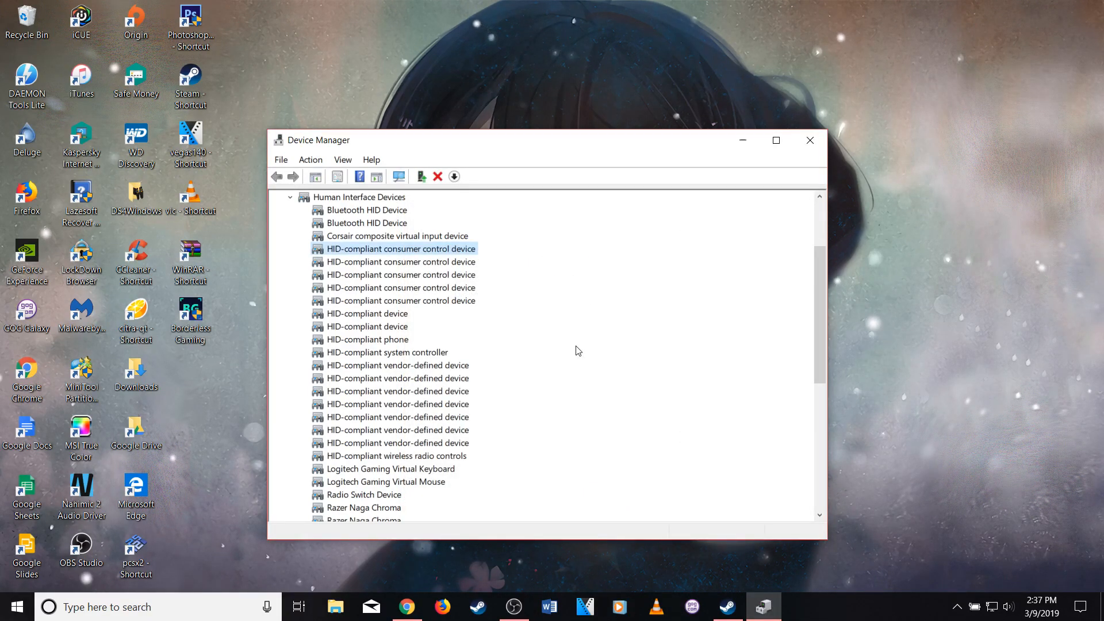
pyautogui.moveTo(506, 286)
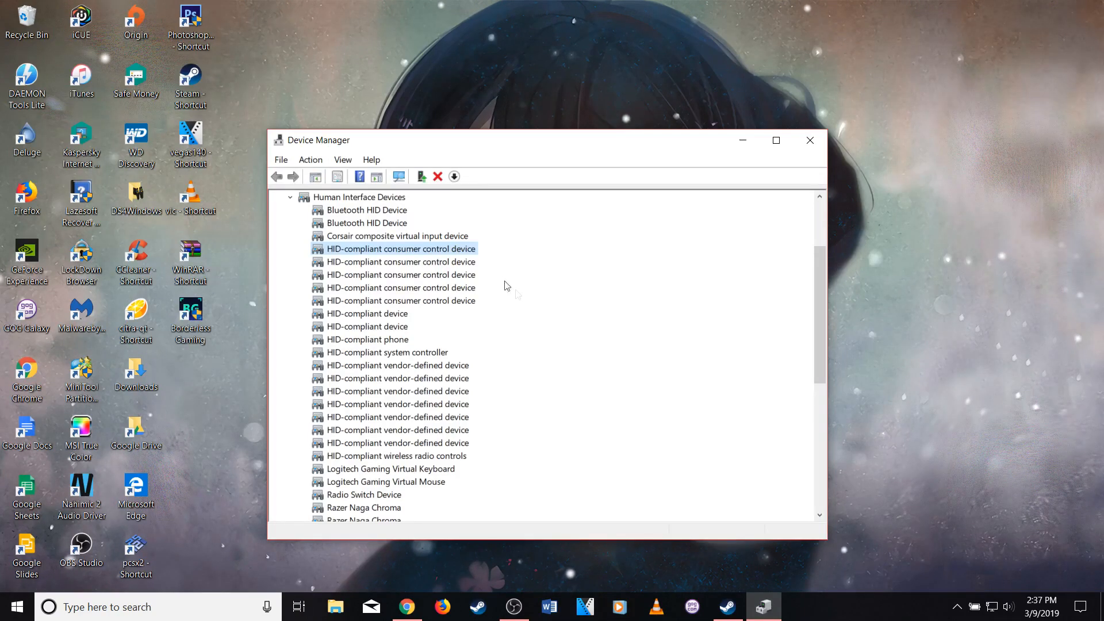
pyautogui.moveTo(485, 275)
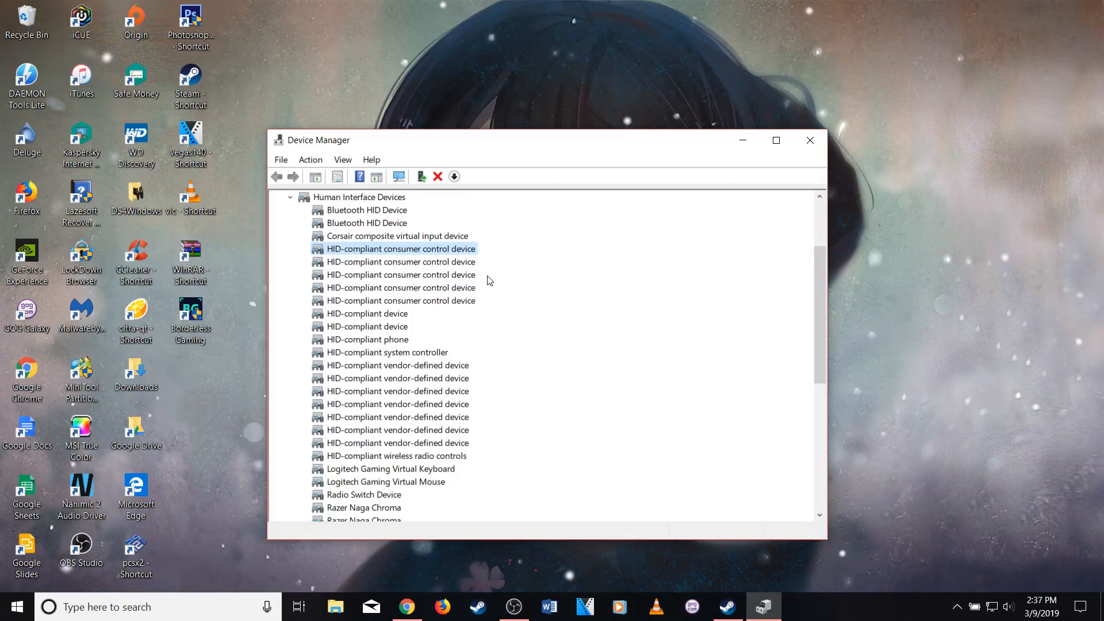
pyautogui.moveTo(462, 256)
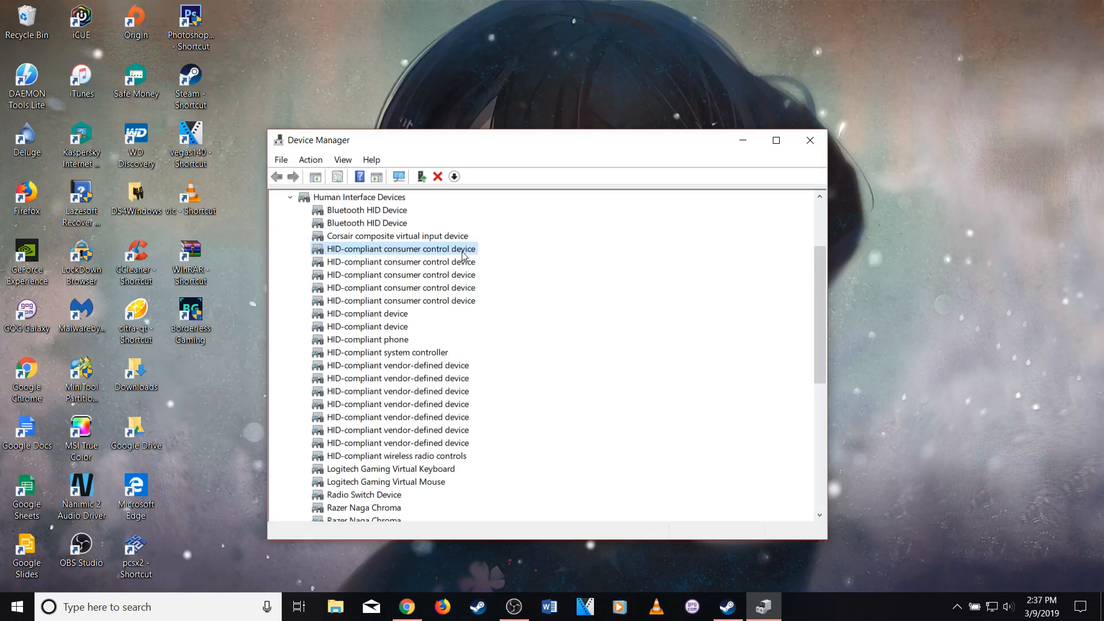
# - Check the Location of the first, third and fourth consumer control devices, finding the Corsair virtual input one
pyautogui.doubleClick(400, 249)
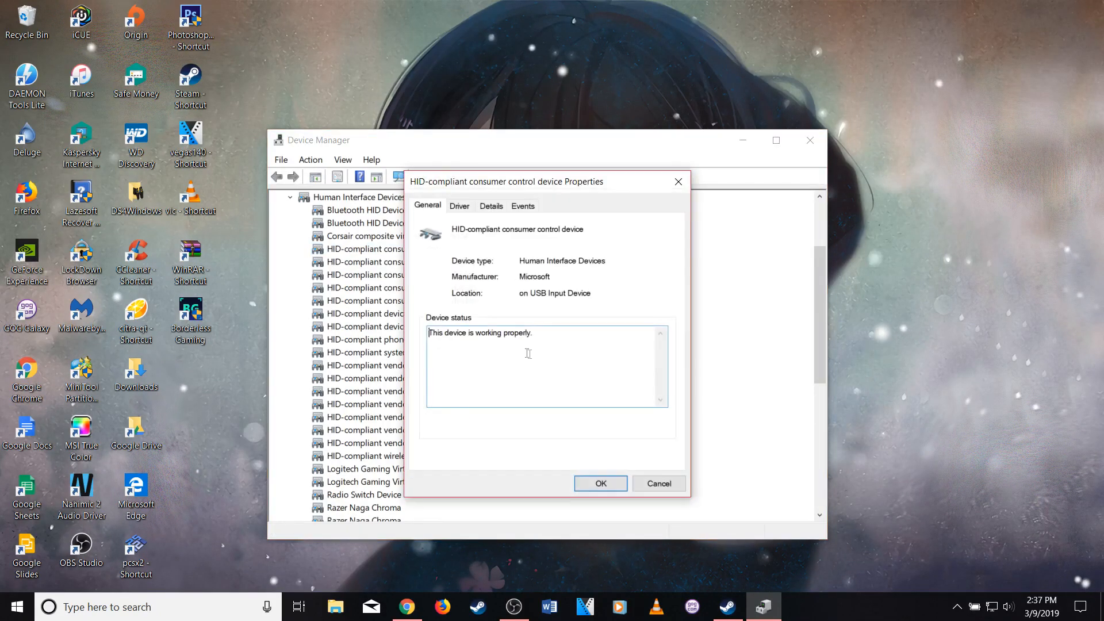
pyautogui.moveTo(564, 293)
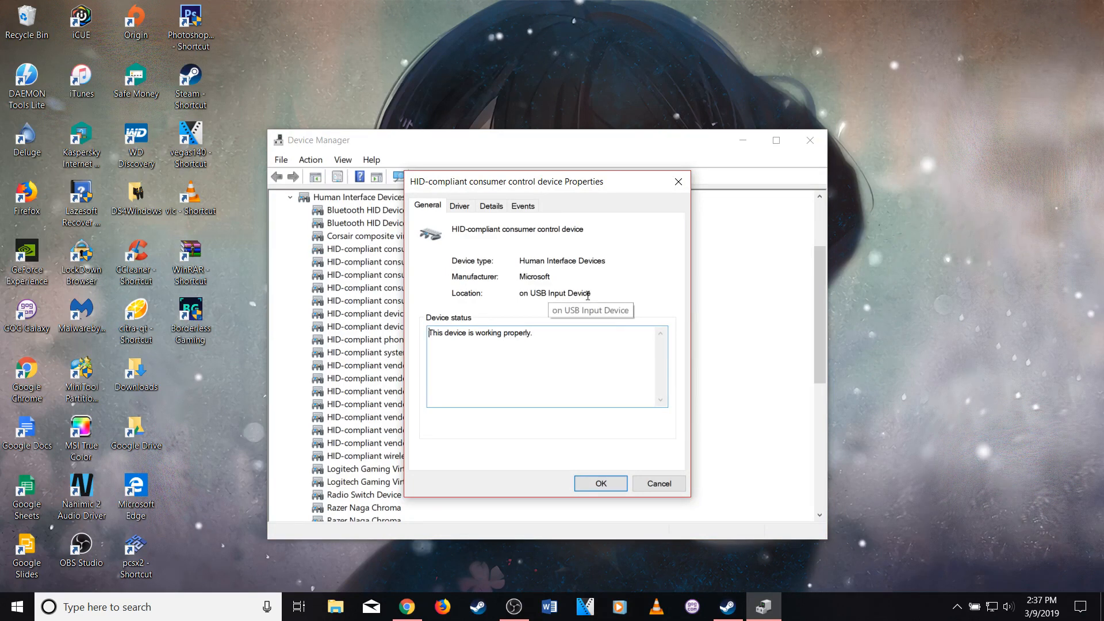
pyautogui.moveTo(484, 297)
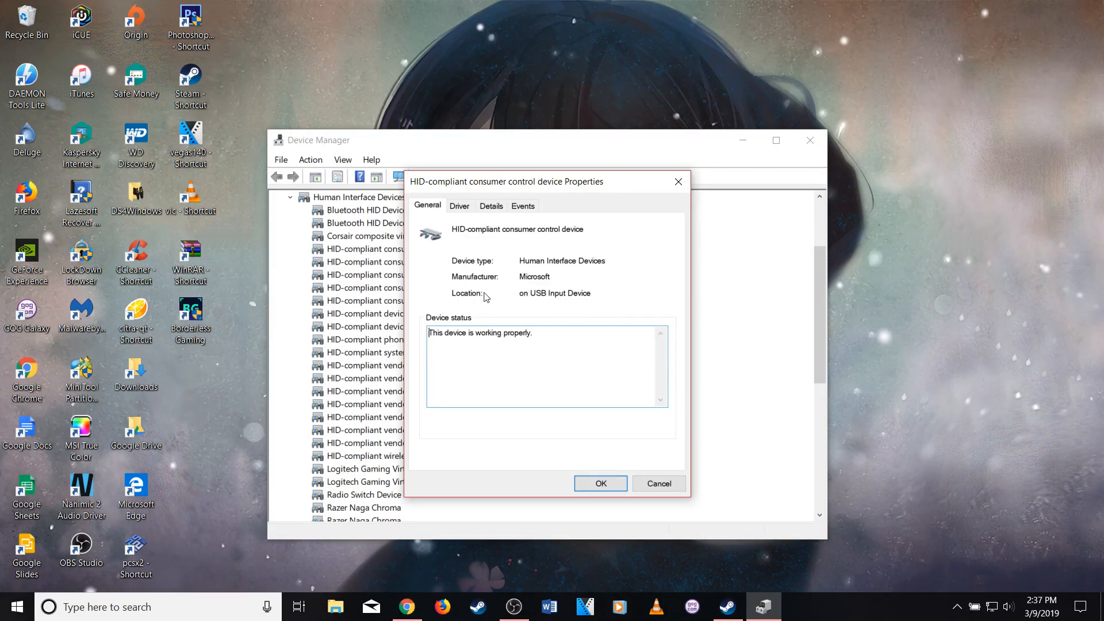
pyautogui.moveTo(600, 484)
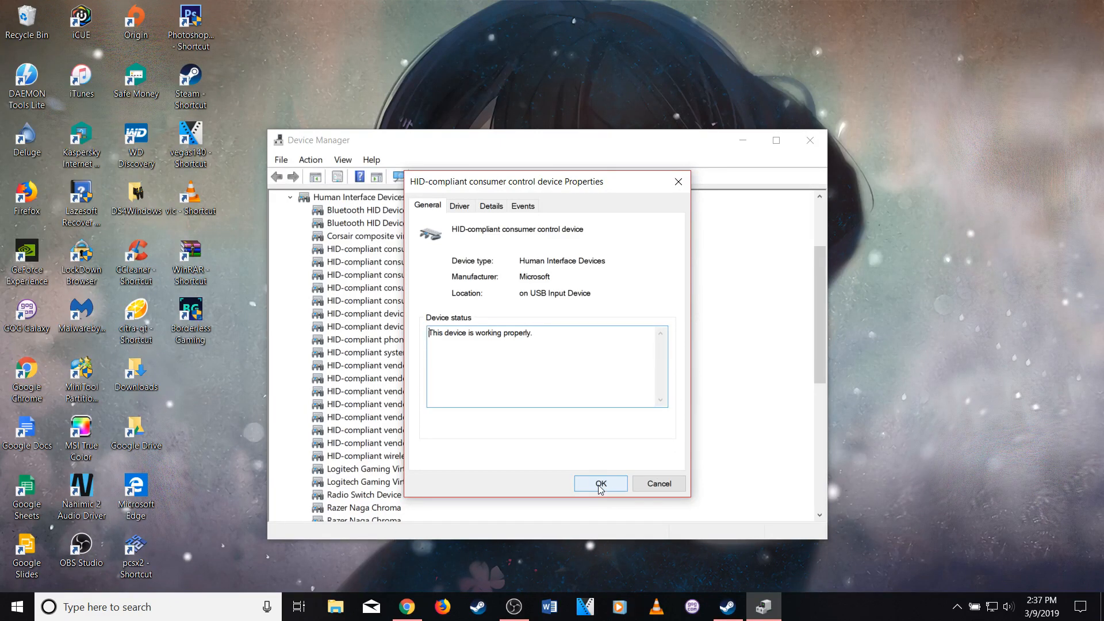
pyautogui.click(599, 484)
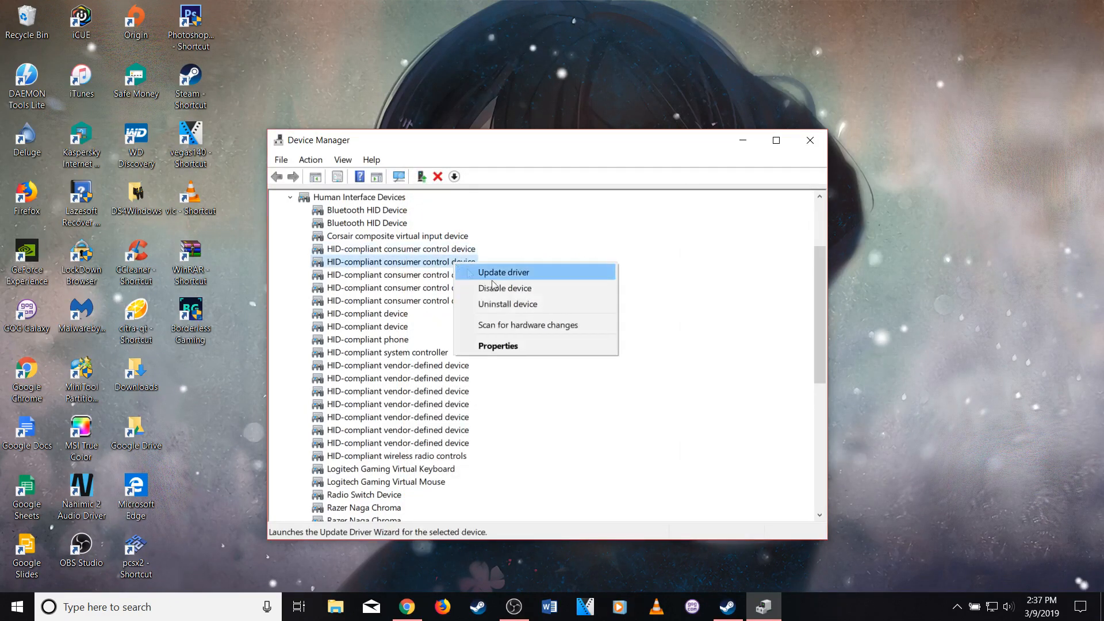
pyautogui.click(498, 346)
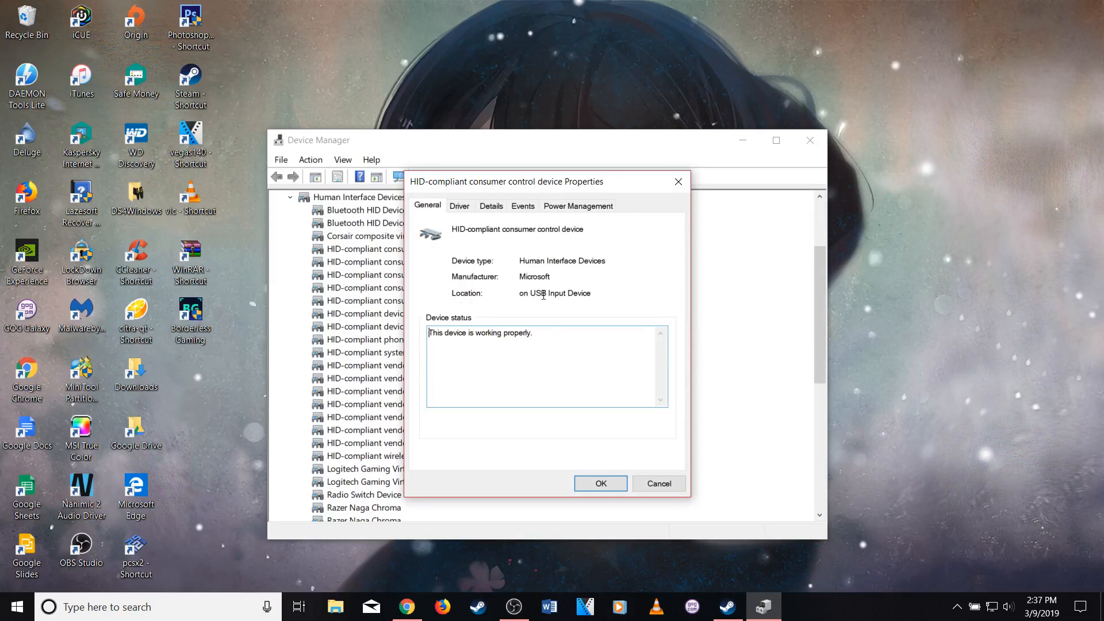
pyautogui.moveTo(600, 484)
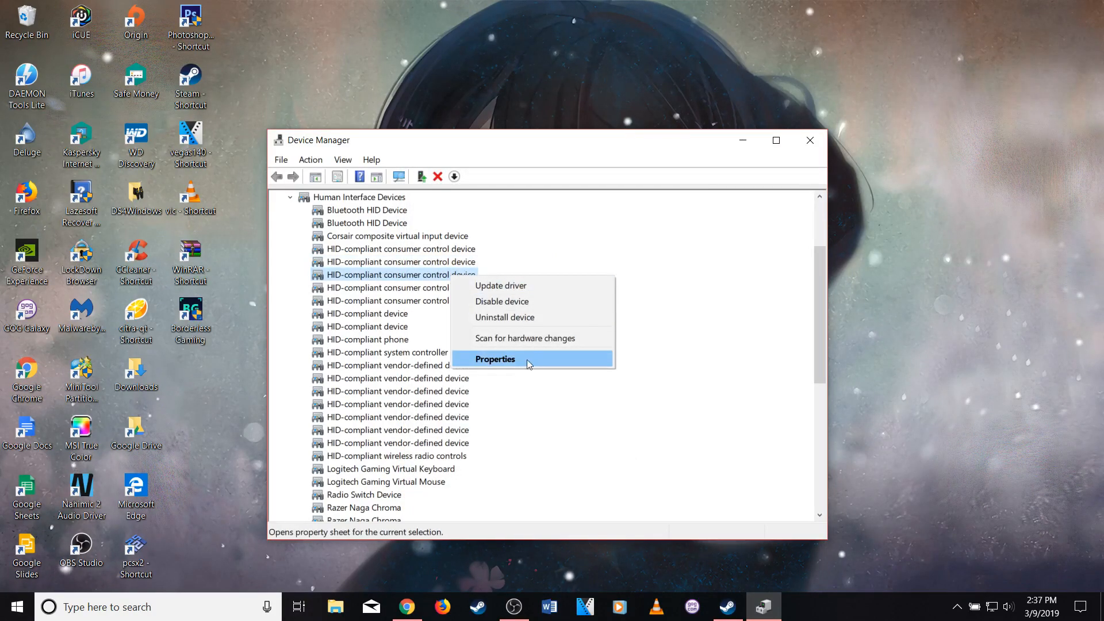
pyautogui.click(494, 359)
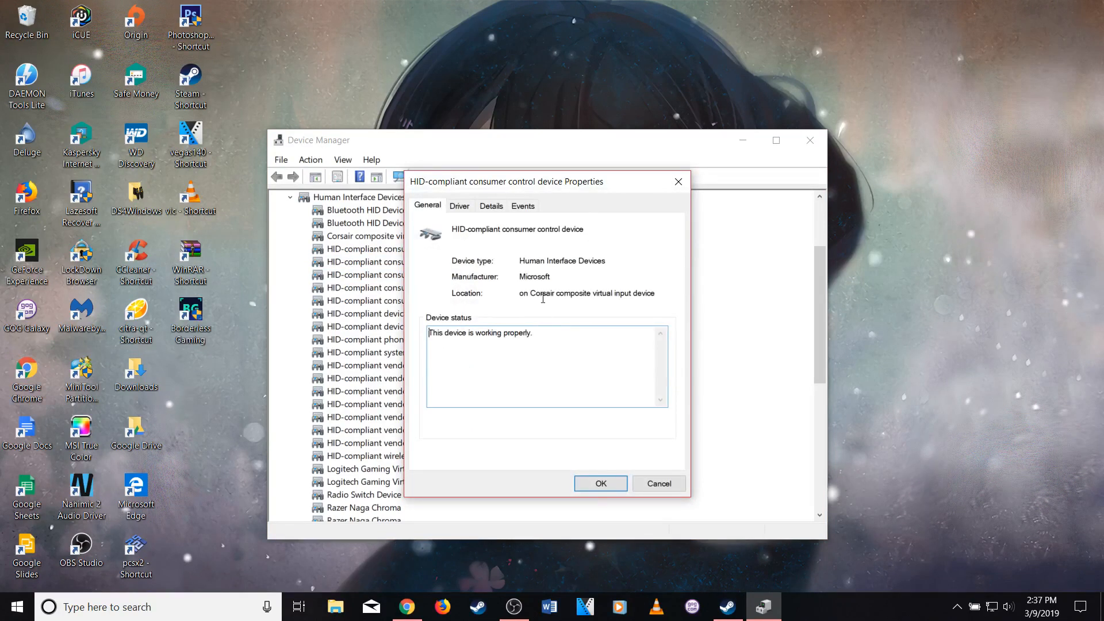
pyautogui.moveTo(587, 293)
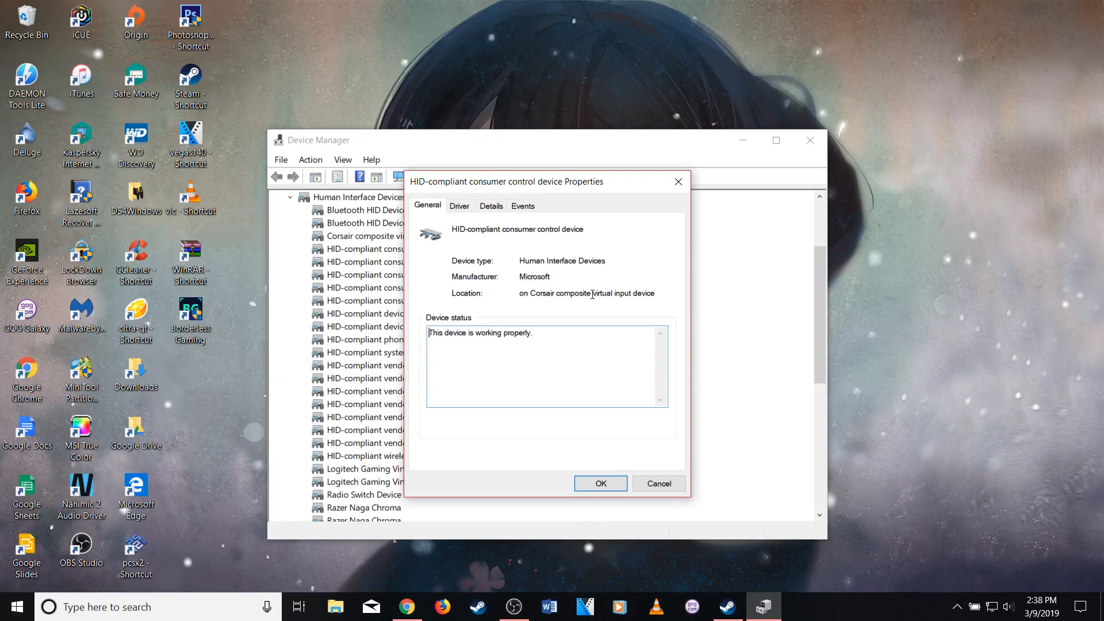
pyautogui.click(599, 484)
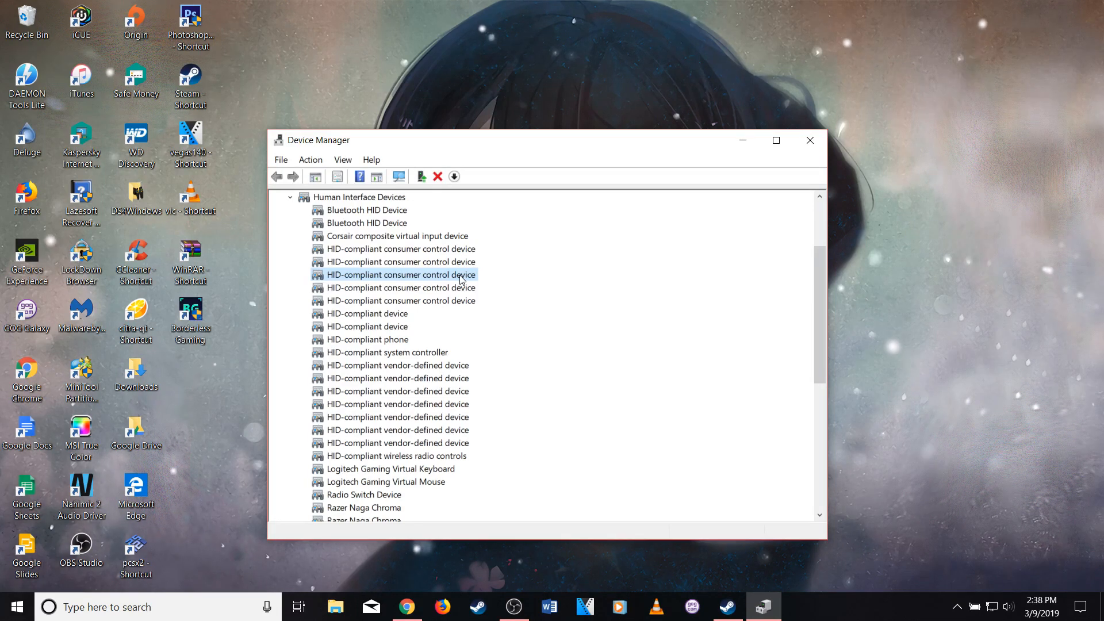
# - Disable the fourth HID-compliant consumer control device on the Corsair virtual input device
pyautogui.rightClick(400, 275)
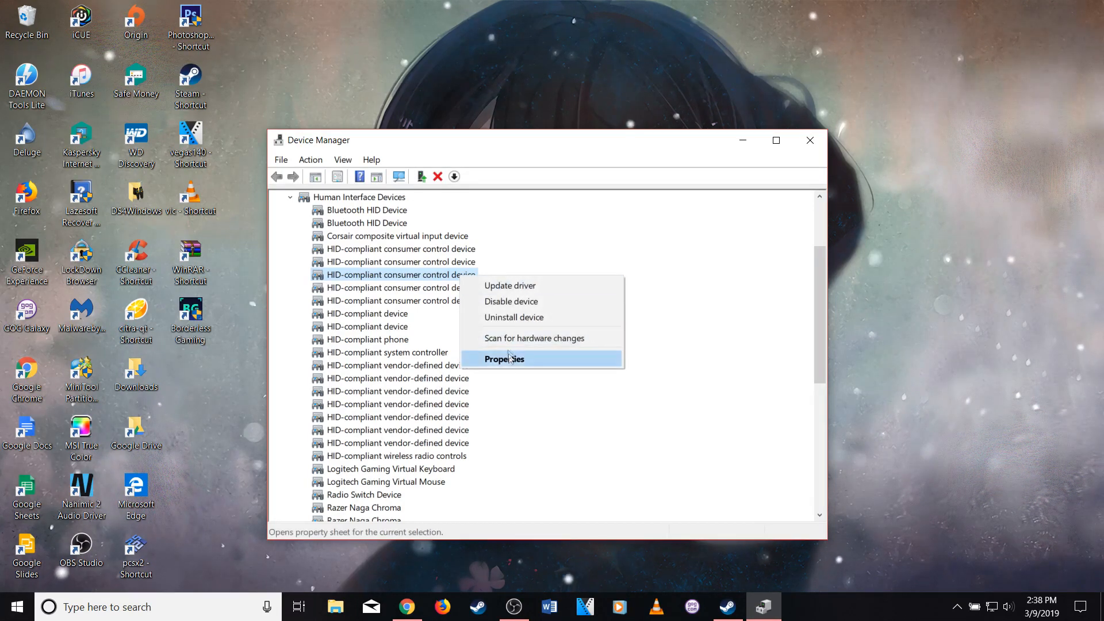
pyautogui.moveTo(510, 300)
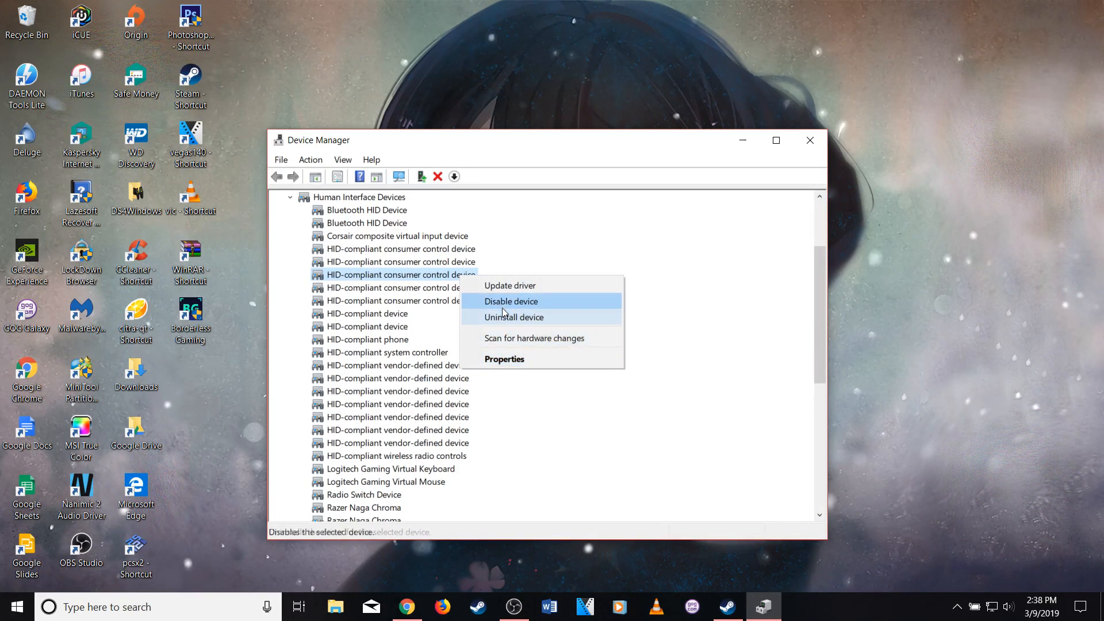
pyautogui.moveTo(506, 301)
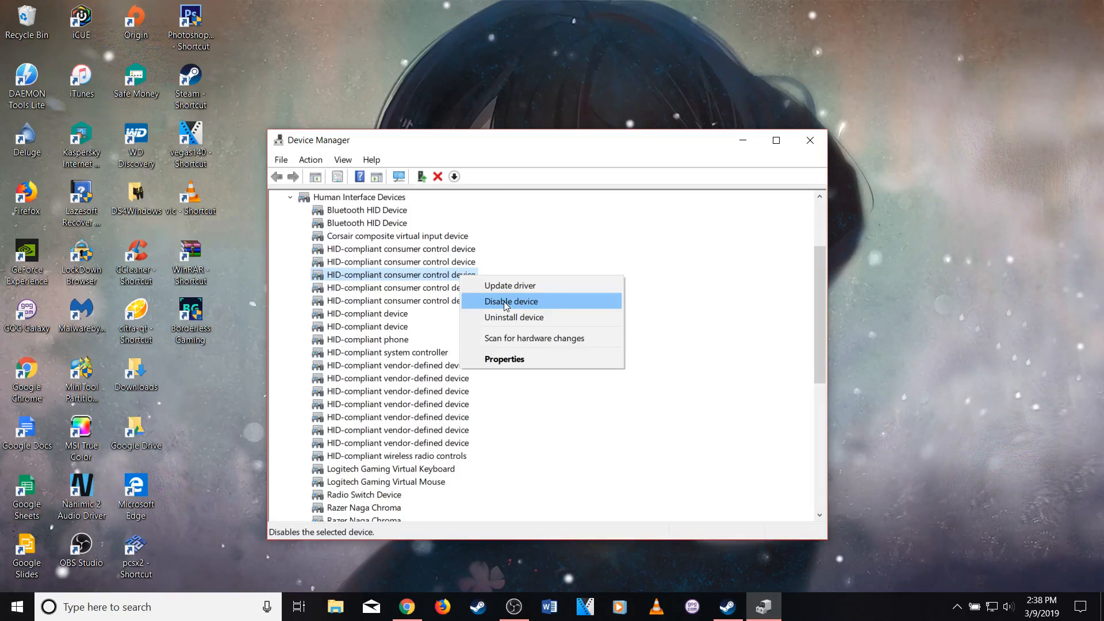
pyautogui.click(578, 328)
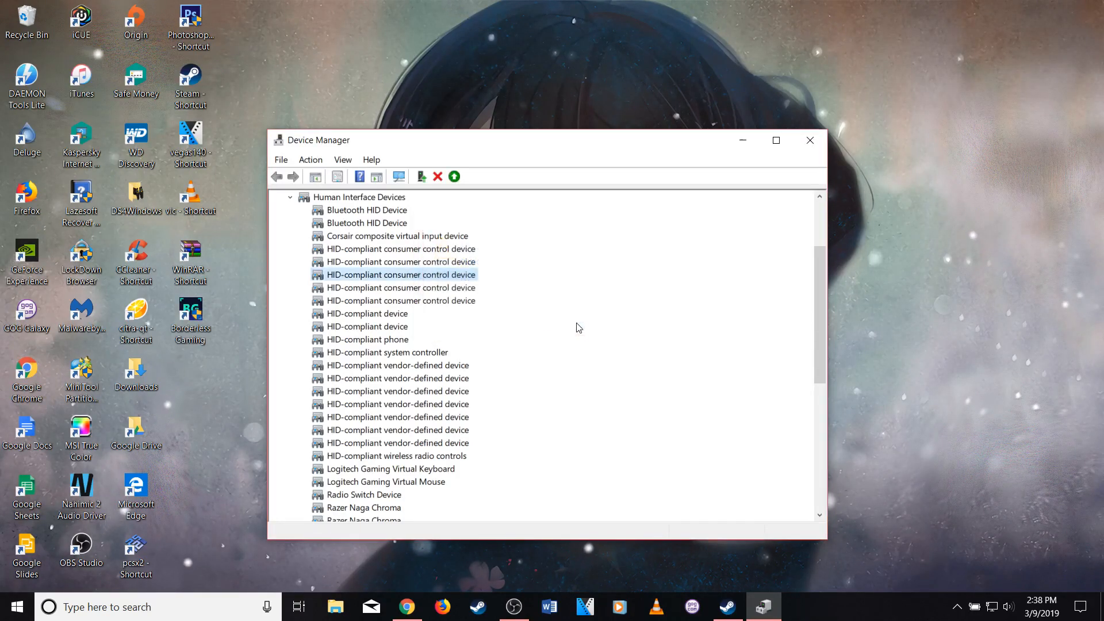
pyautogui.click(454, 177)
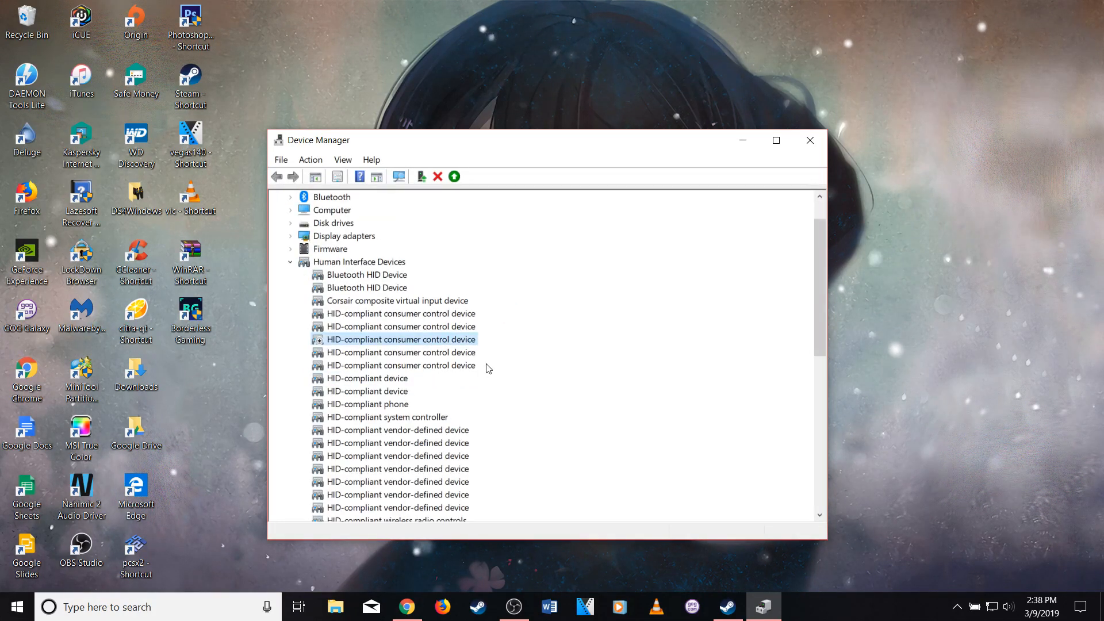
pyautogui.moveTo(481, 365)
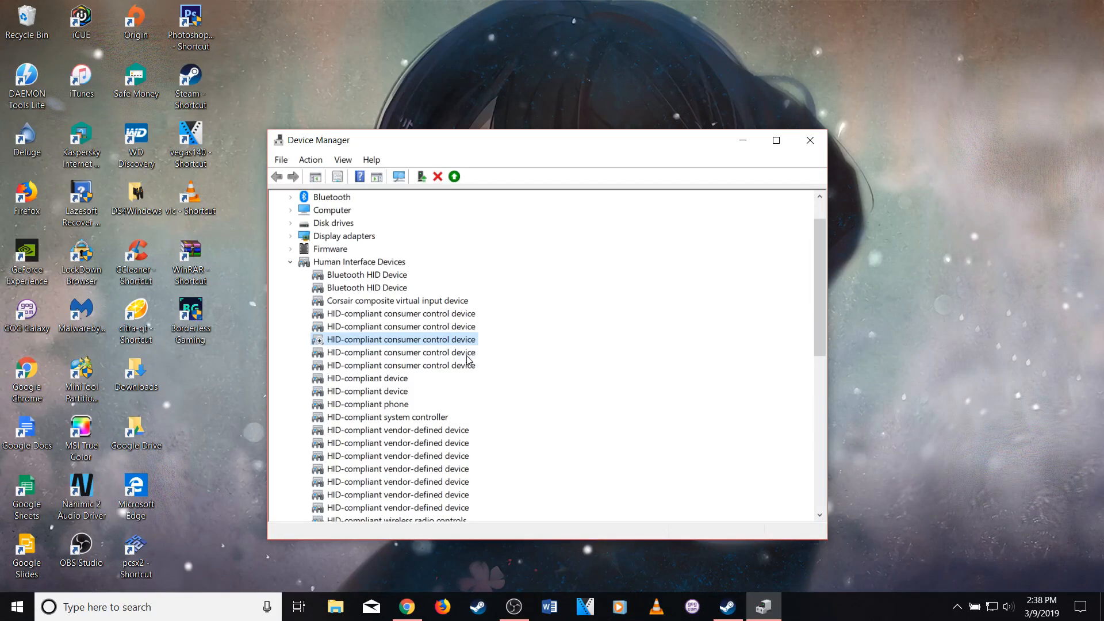
# - Select the fifth consumer control device and bring up its actions
pyautogui.click(399, 352)
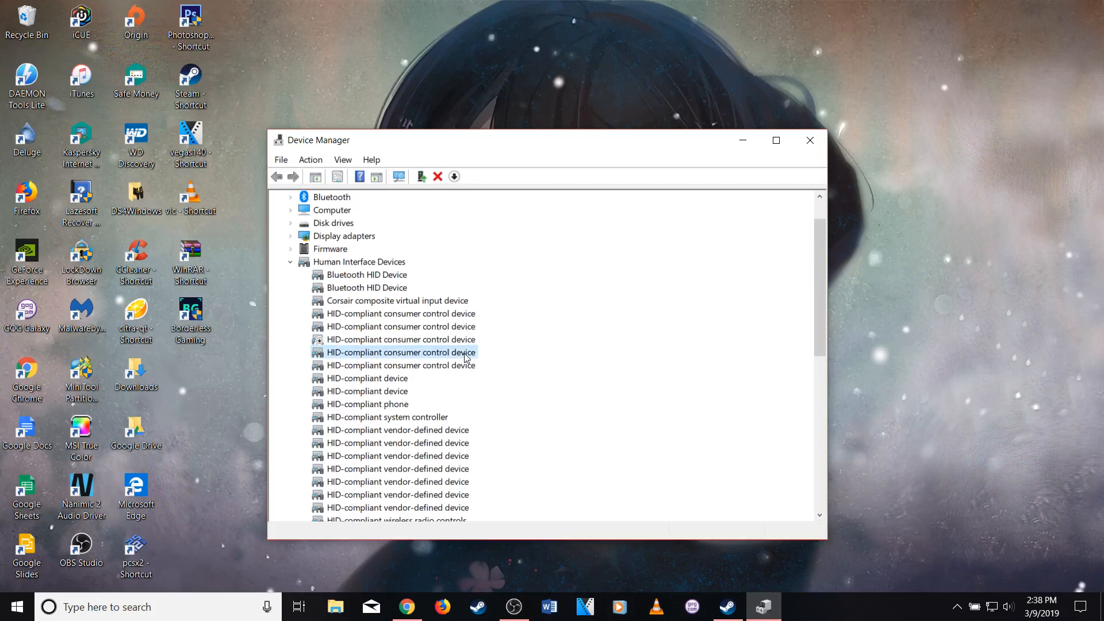
pyautogui.rightClick(400, 352)
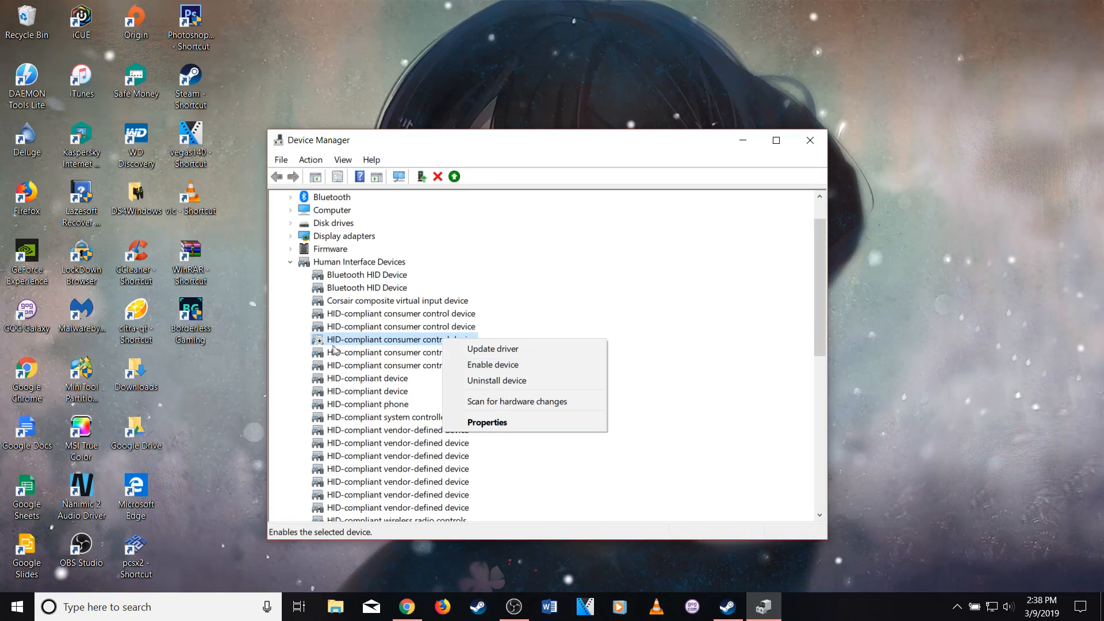
pyautogui.moveTo(320, 348)
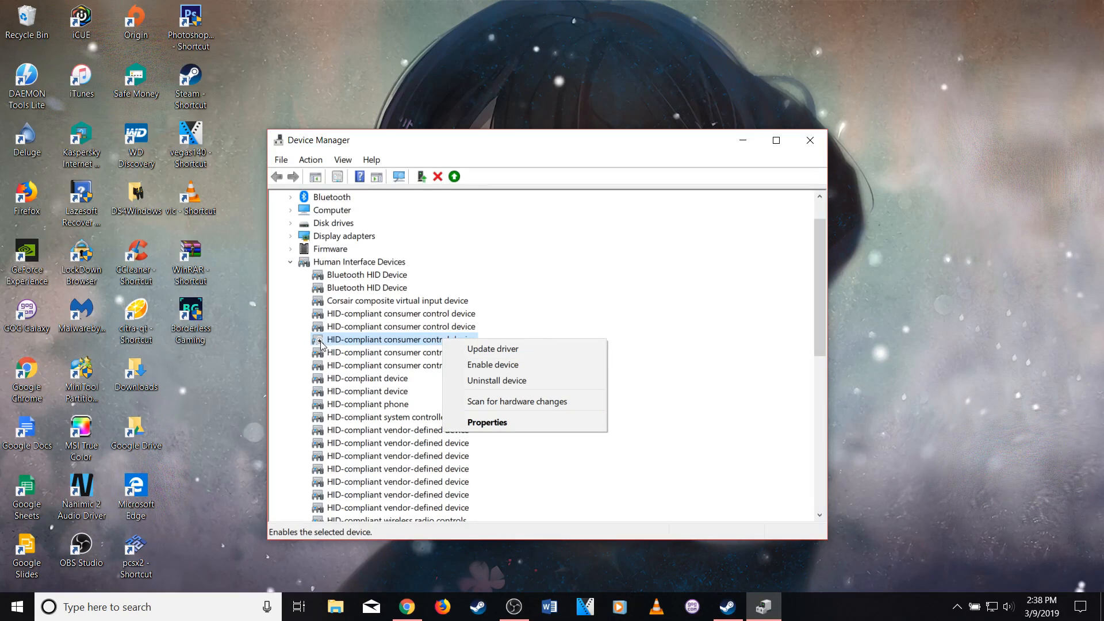
pyautogui.moveTo(399, 354)
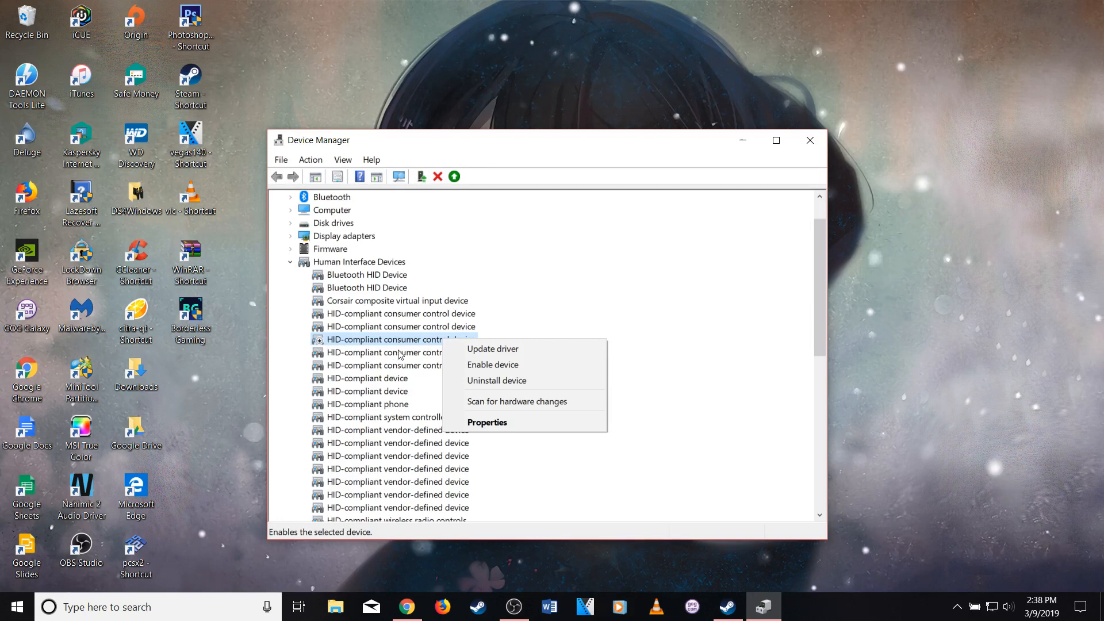
pyautogui.rightClick(399, 352)
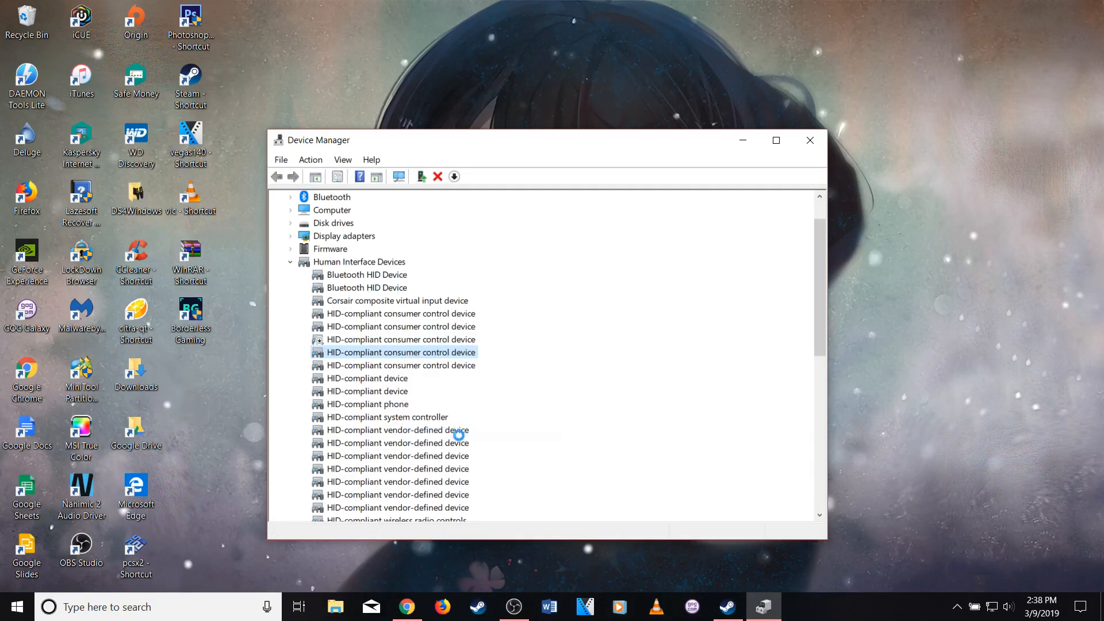
# - Confirm the fifth device sits on the SteelSeries Gaming Keyboard and disable it
pyautogui.doubleClick(399, 352)
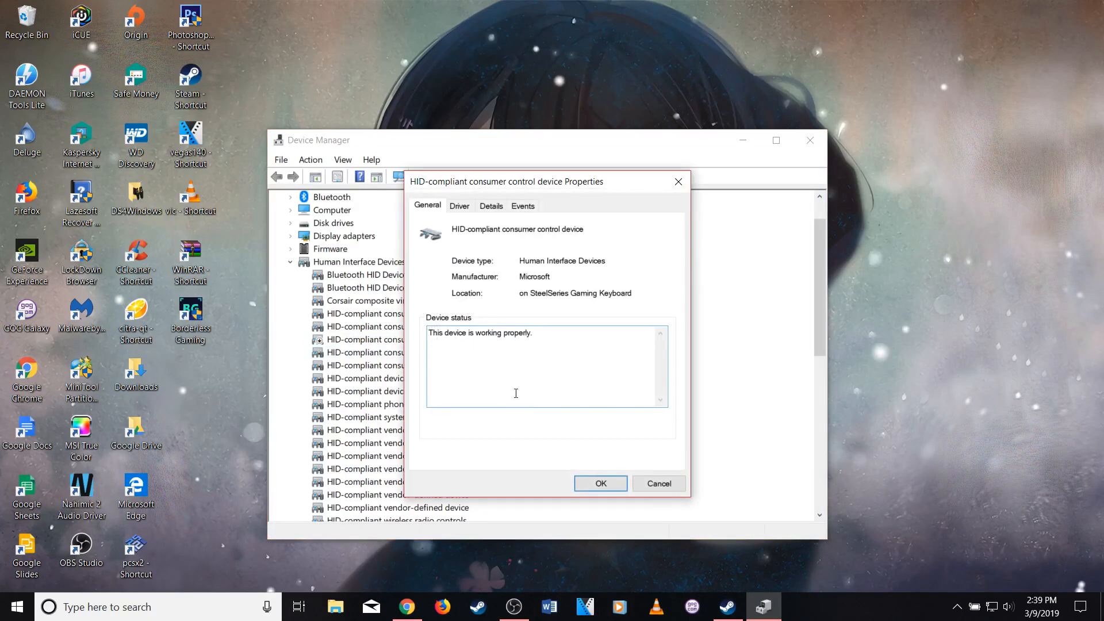
pyautogui.moveTo(552, 293)
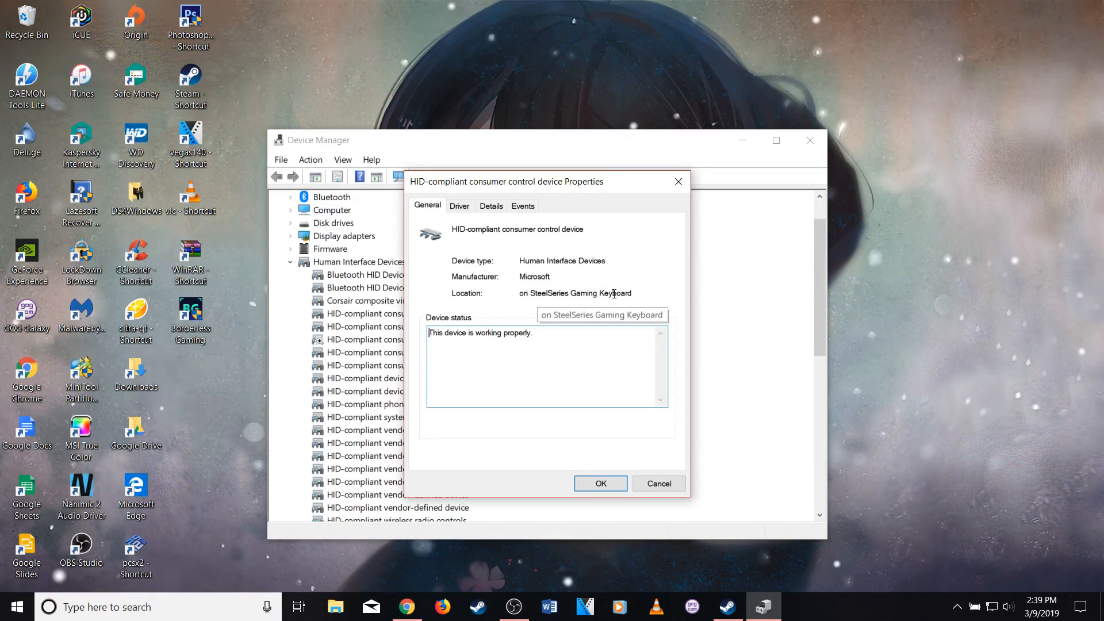
pyautogui.moveTo(611, 294)
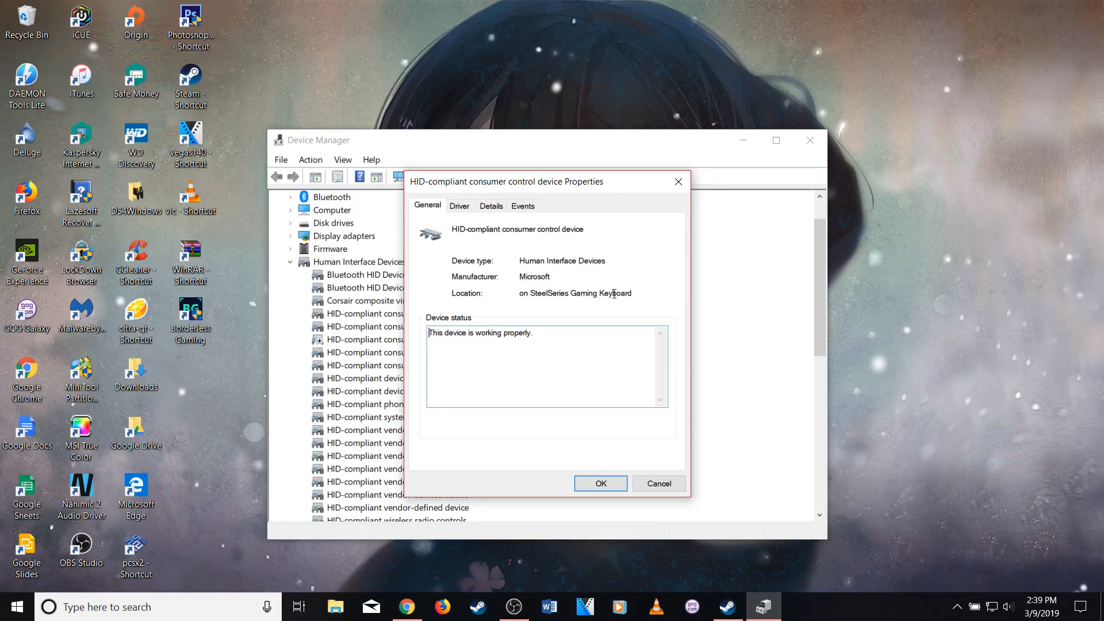
pyautogui.moveTo(633, 338)
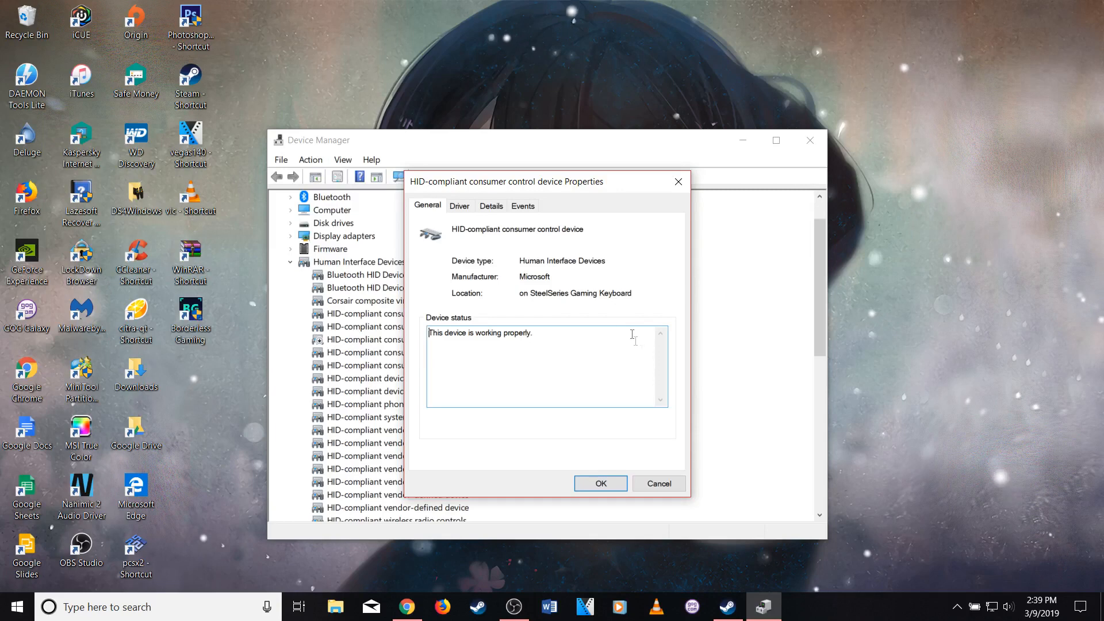
pyautogui.click(599, 483)
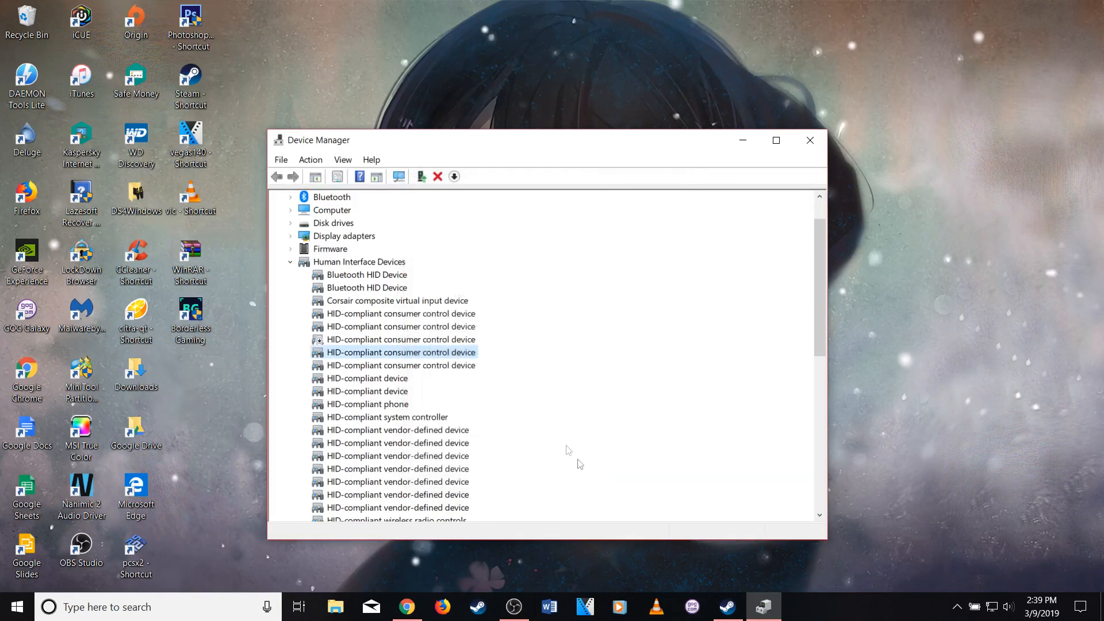
pyautogui.rightClick(398, 352)
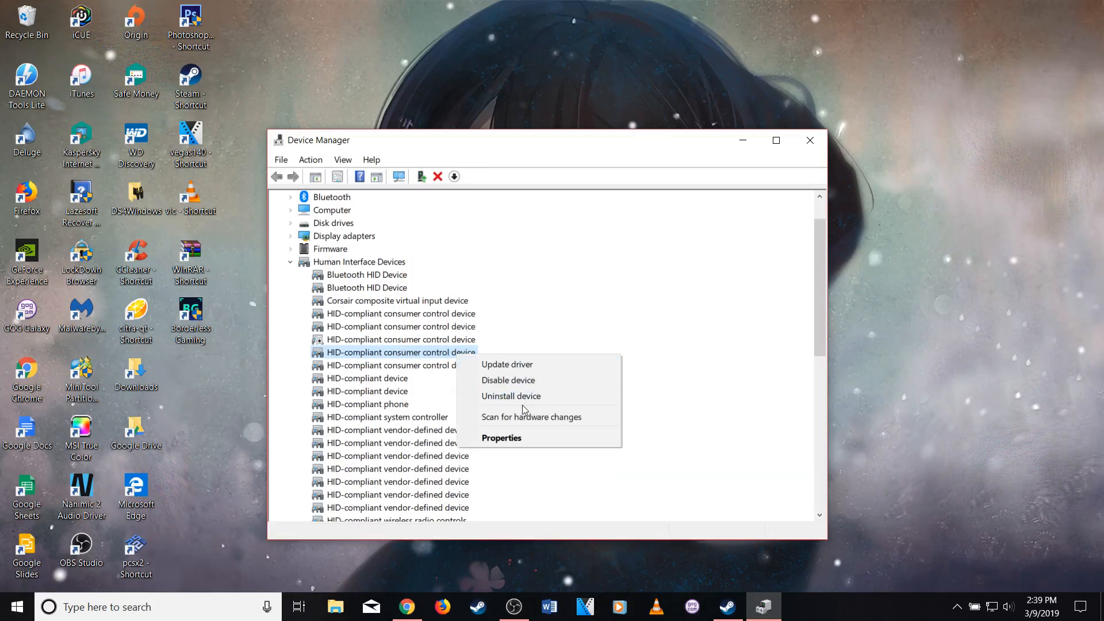
pyautogui.moveTo(508, 380)
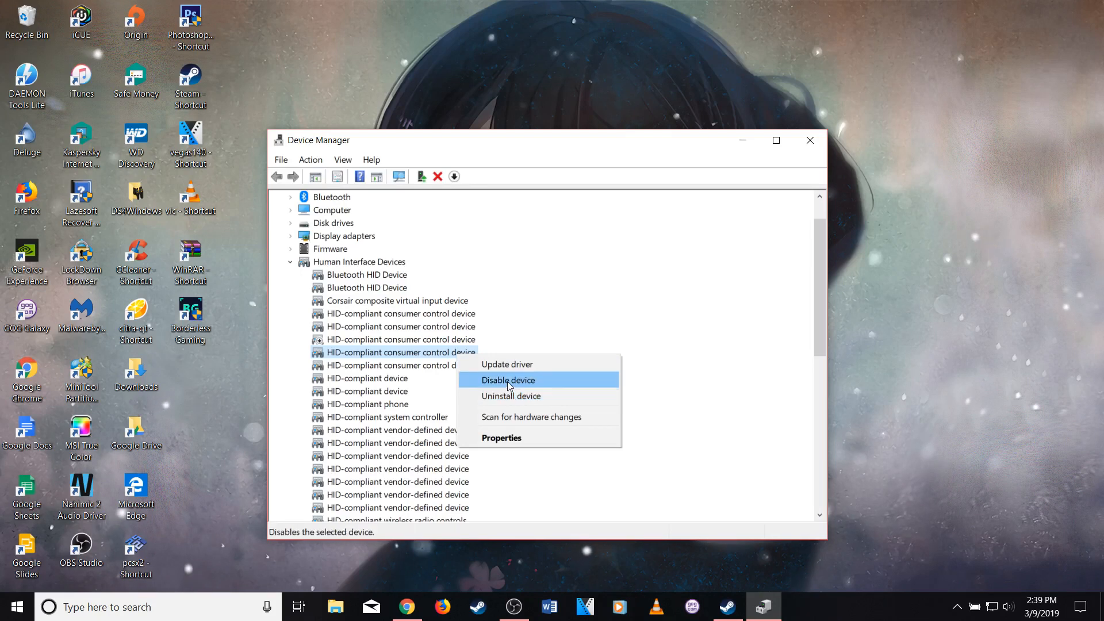
pyautogui.click(508, 379)
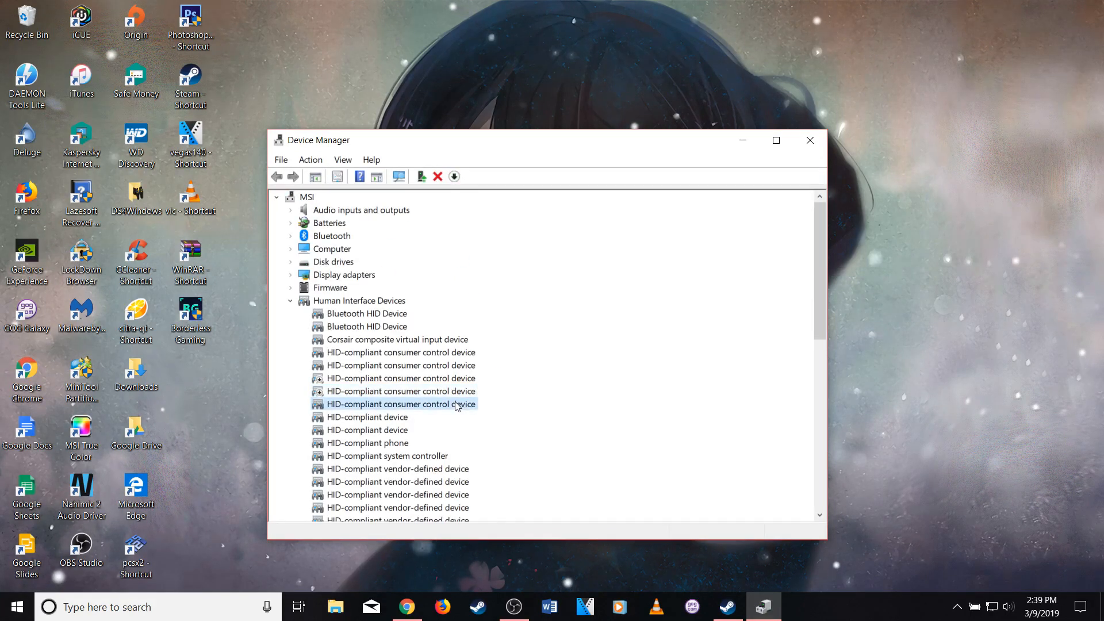
# - Confirm the next device is the Razer Naga Chroma's consumer control and disable it, confirming Yes
pyautogui.doubleClick(400, 404)
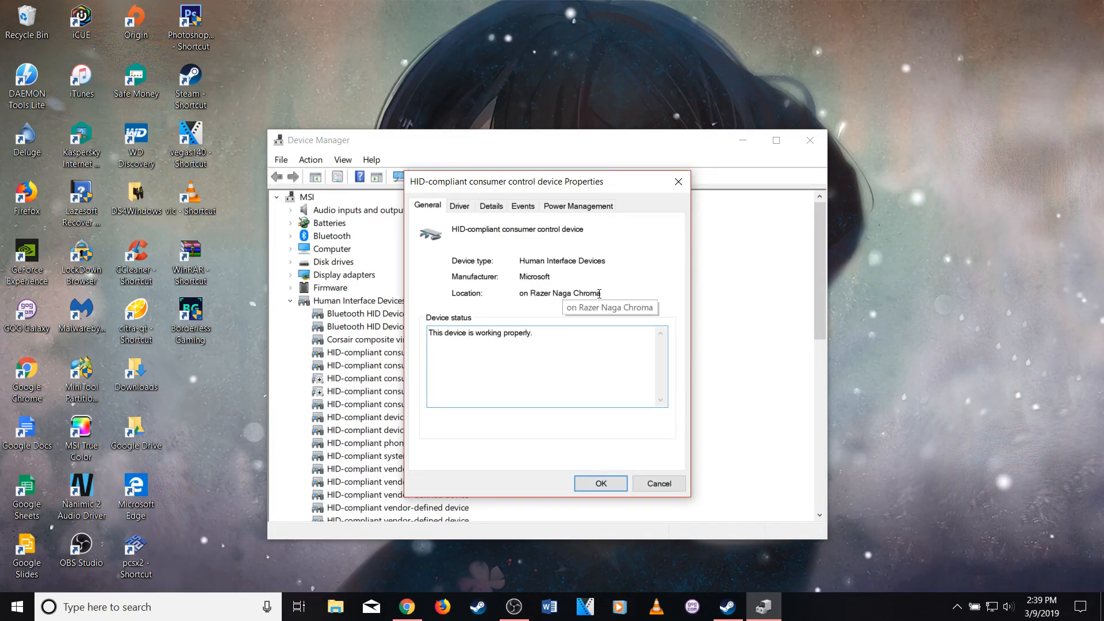
pyautogui.moveTo(614, 480)
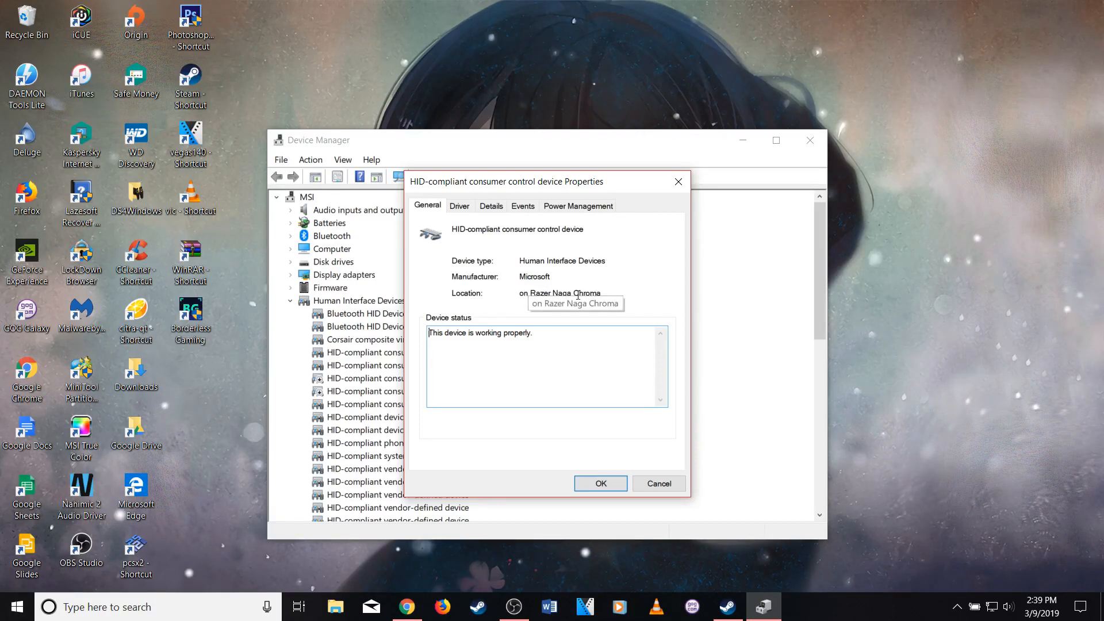
pyautogui.click(599, 483)
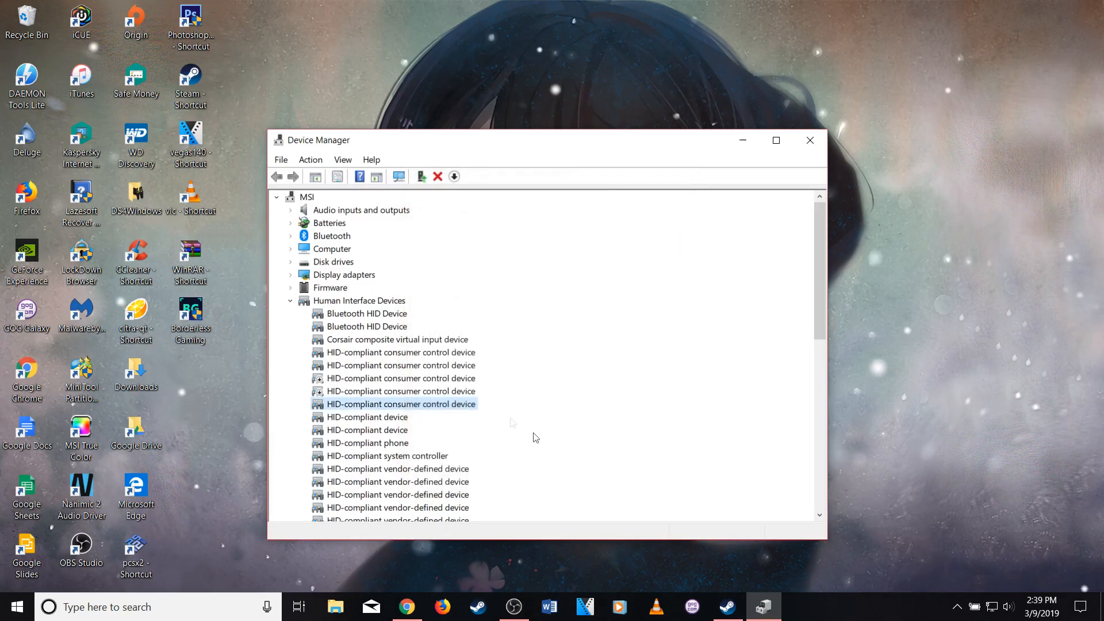
pyautogui.rightClick(400, 403)
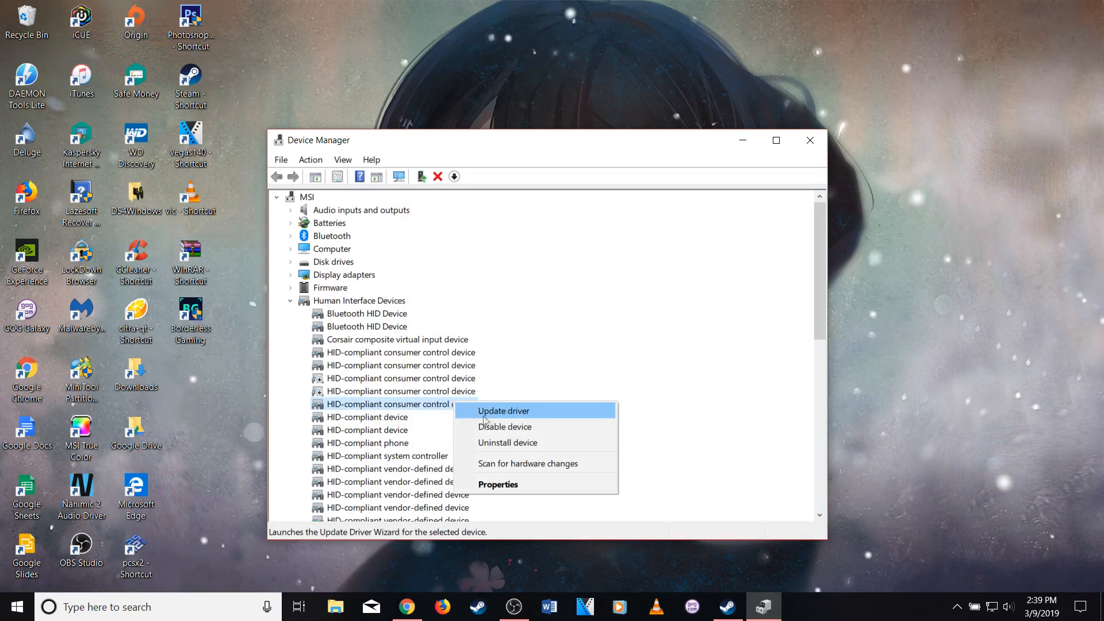
pyautogui.click(505, 426)
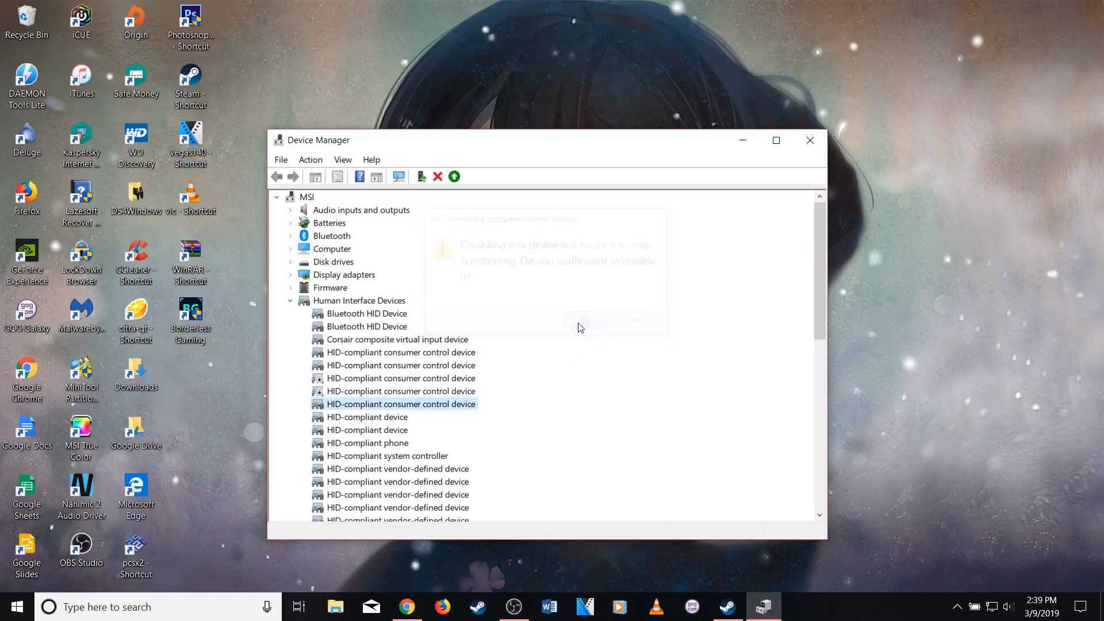
pyautogui.click(583, 320)
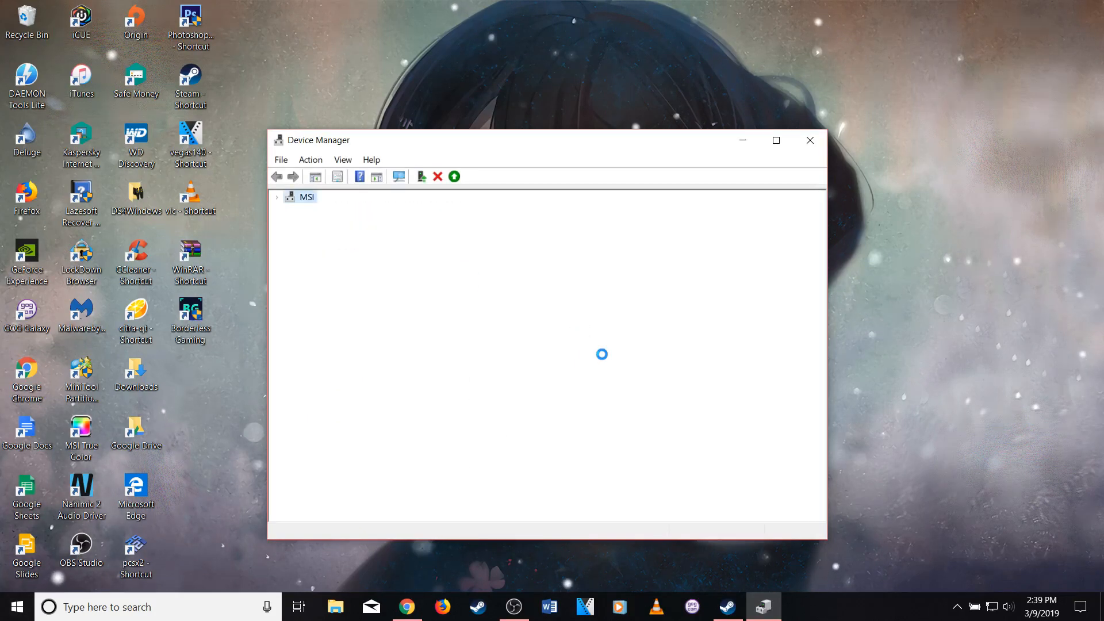
# - Close Device Manager, returning to Steam's Prototype 2 page
pyautogui.click(277, 197)
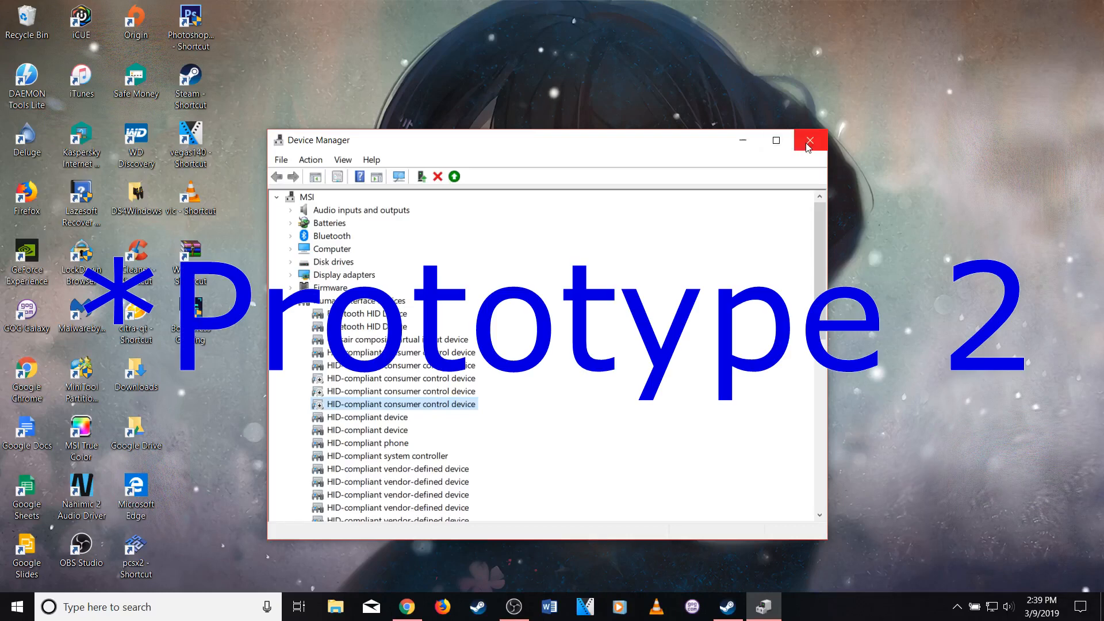
pyautogui.click(808, 141)
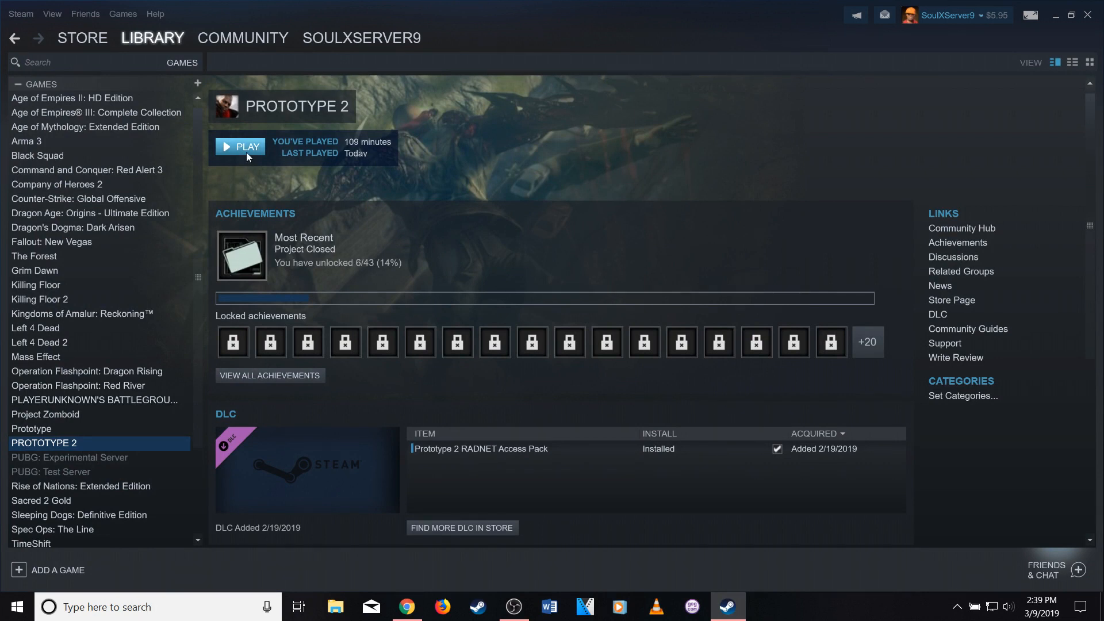
# - Launch Prototype 2 from its Steam library page and reach the autosave notice
pyautogui.click(240, 146)
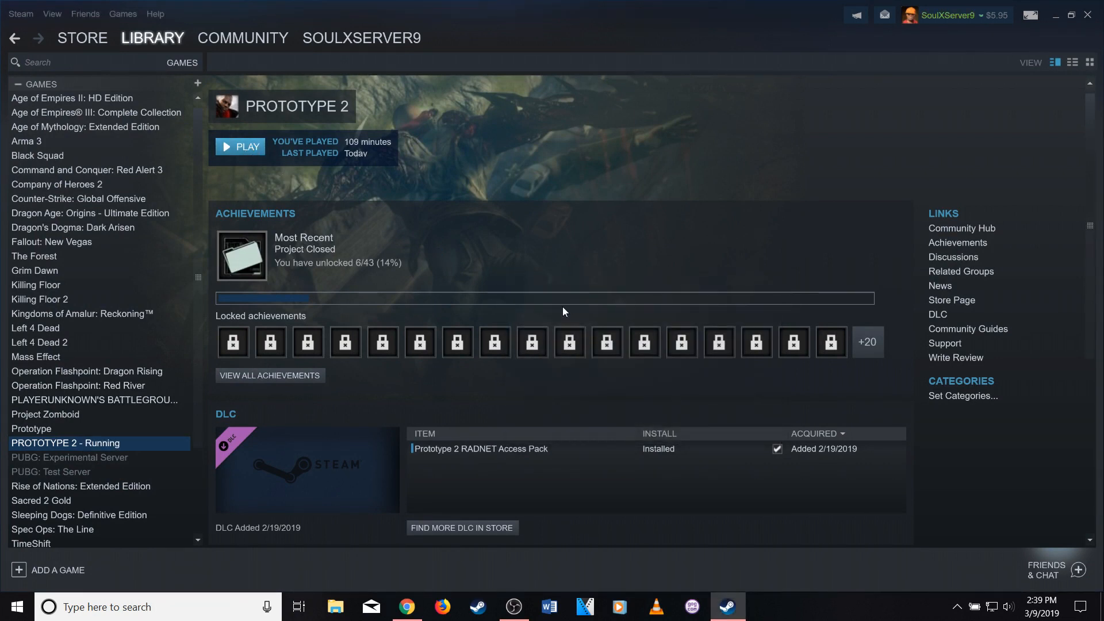
pyautogui.click(239, 146)
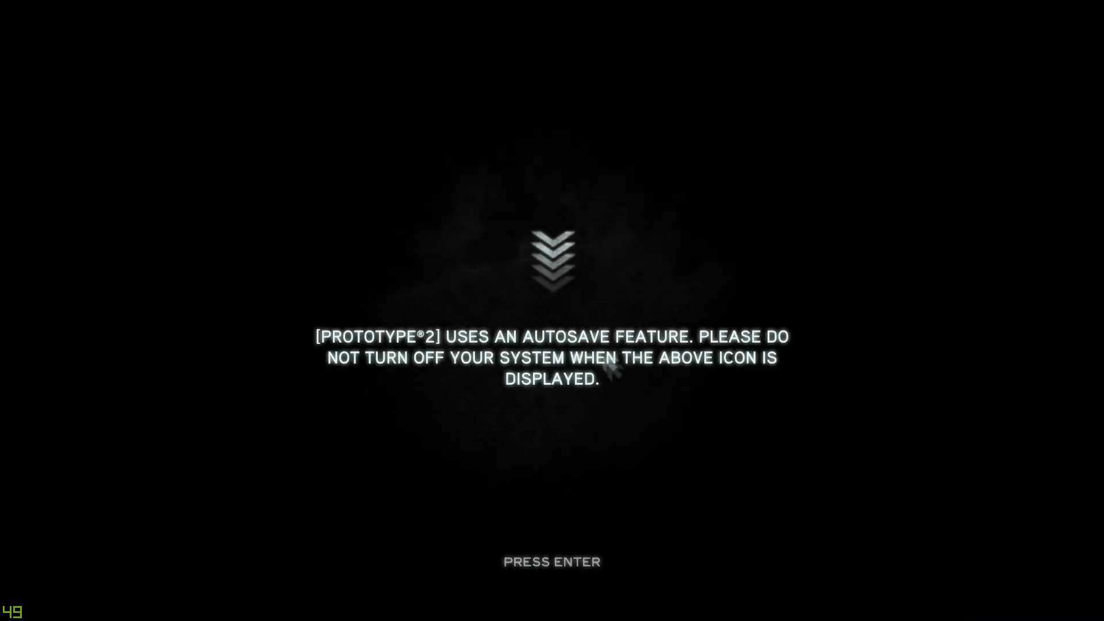
pyautogui.moveTo(601, 404)
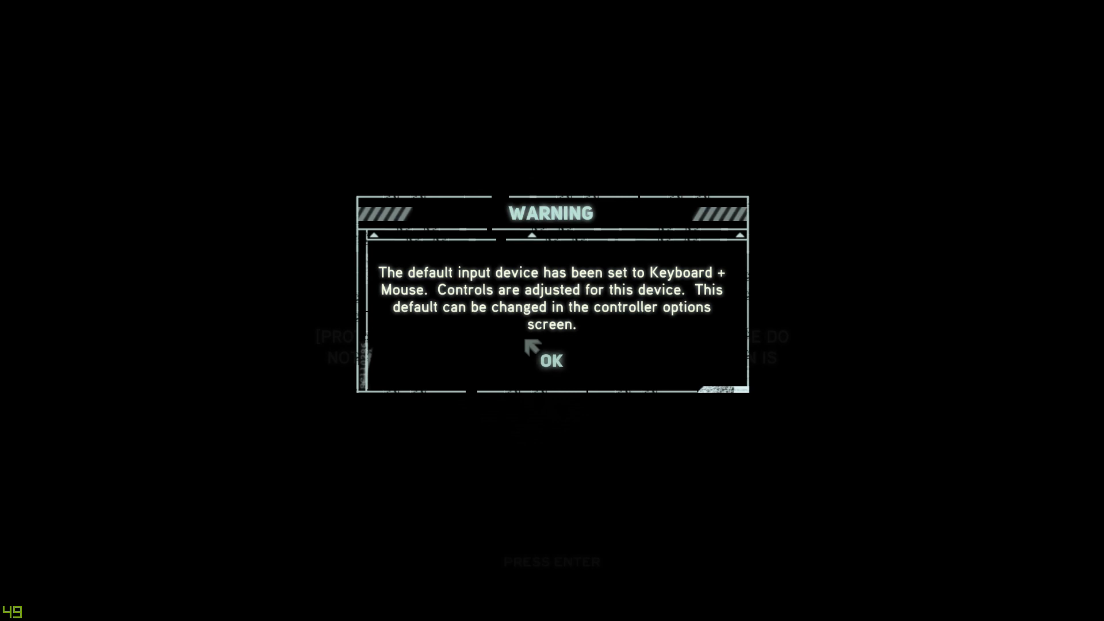
# - Acknowledge the keyboard-and-mouse notice to reach the main menu
pyautogui.click(551, 360)
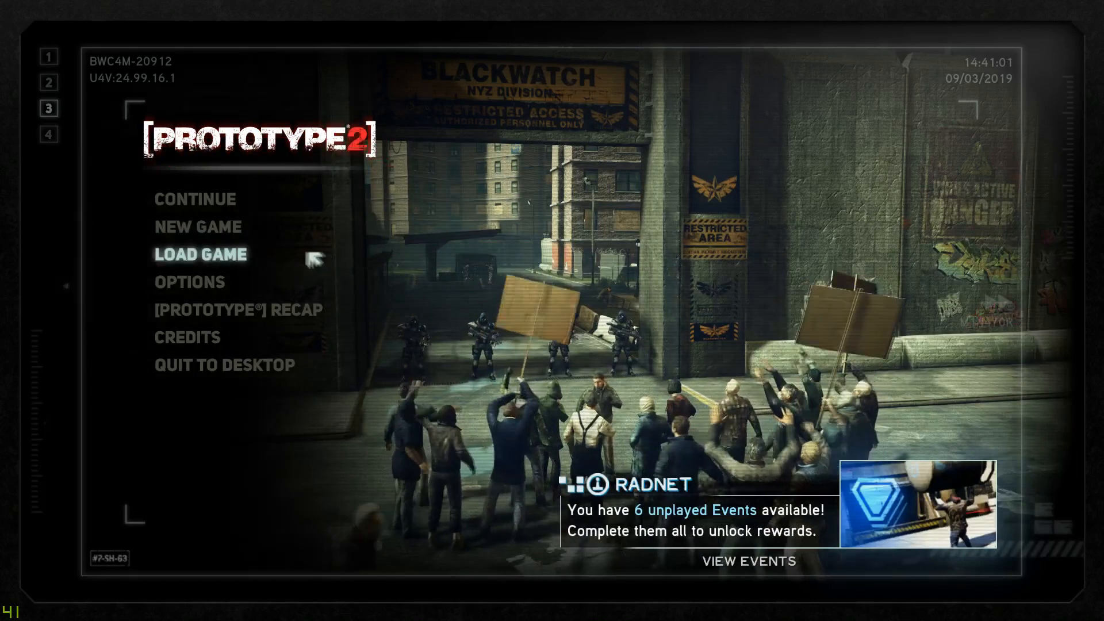
pyautogui.moveTo(225, 199)
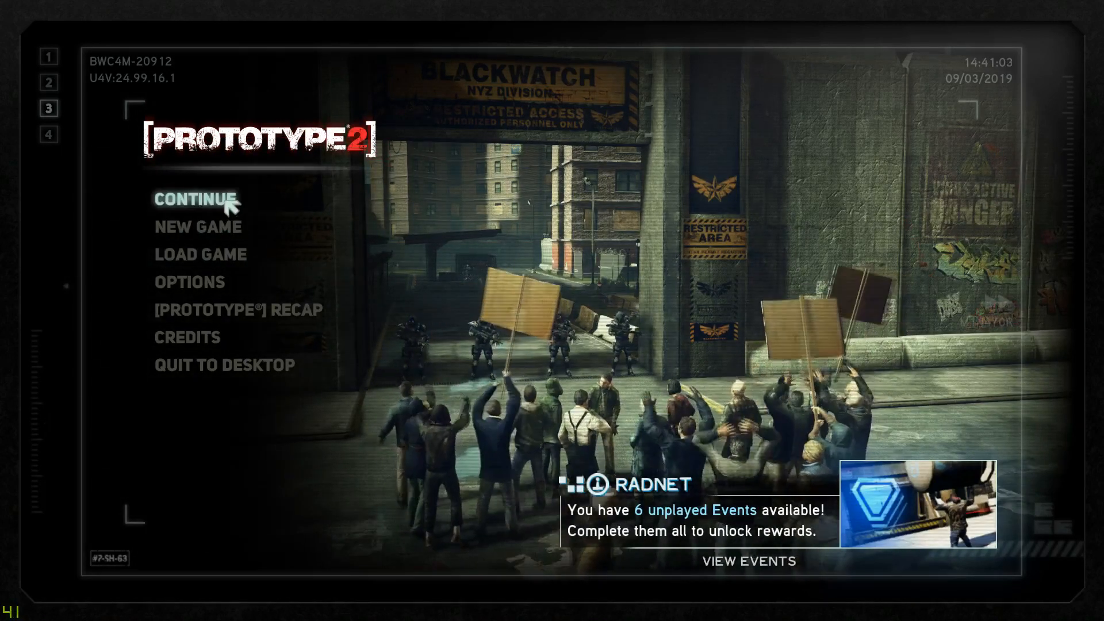
# - Continue the saved game and walk forward on the city rooftop
pyautogui.click(197, 199)
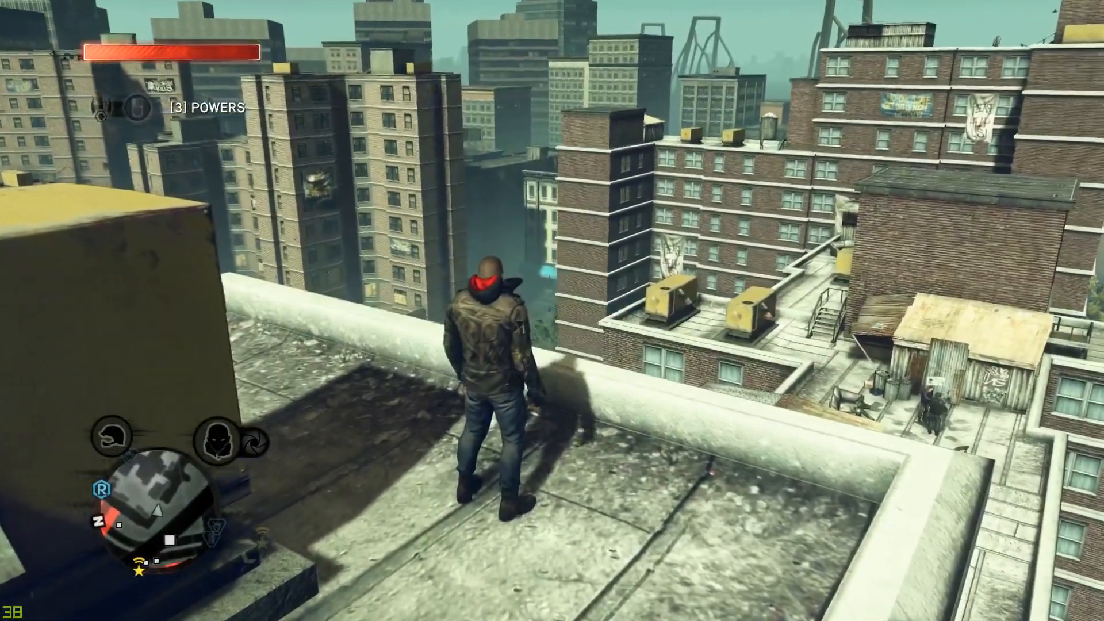
pyautogui.press('w')
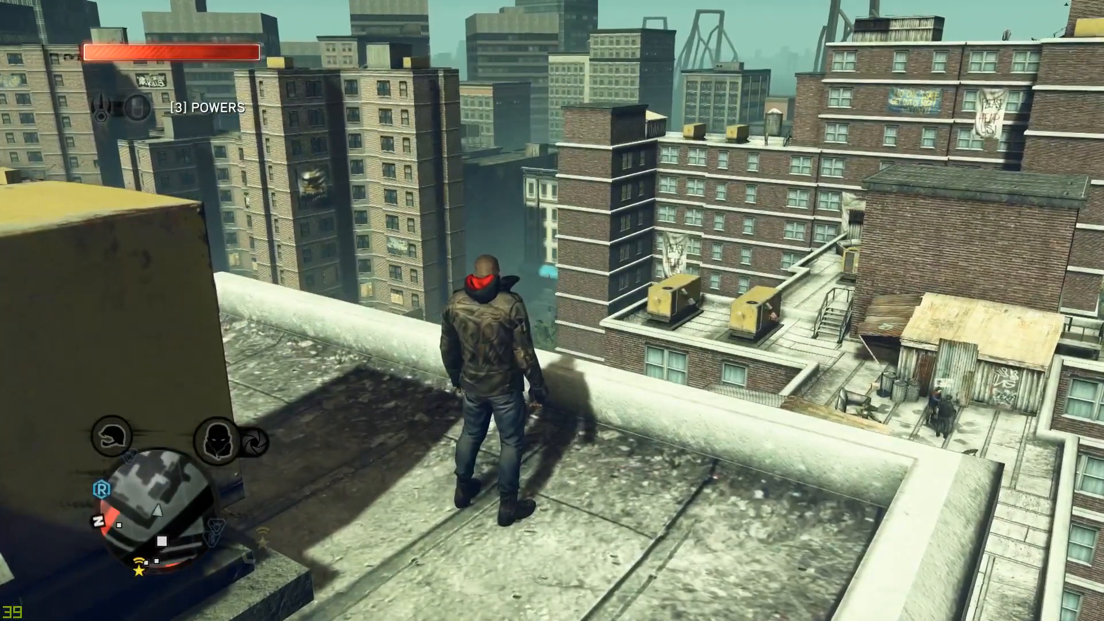